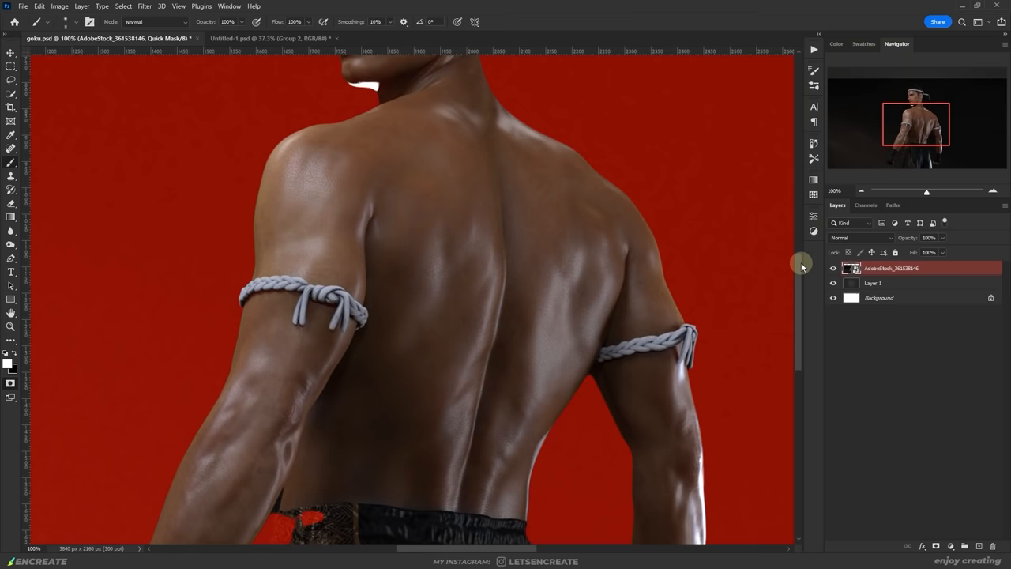
- Paint the quick mask over the background around the lower body and beside the right fist
{"action": "scroll", "scroll_direction": "down", "scroll_amount": 3}
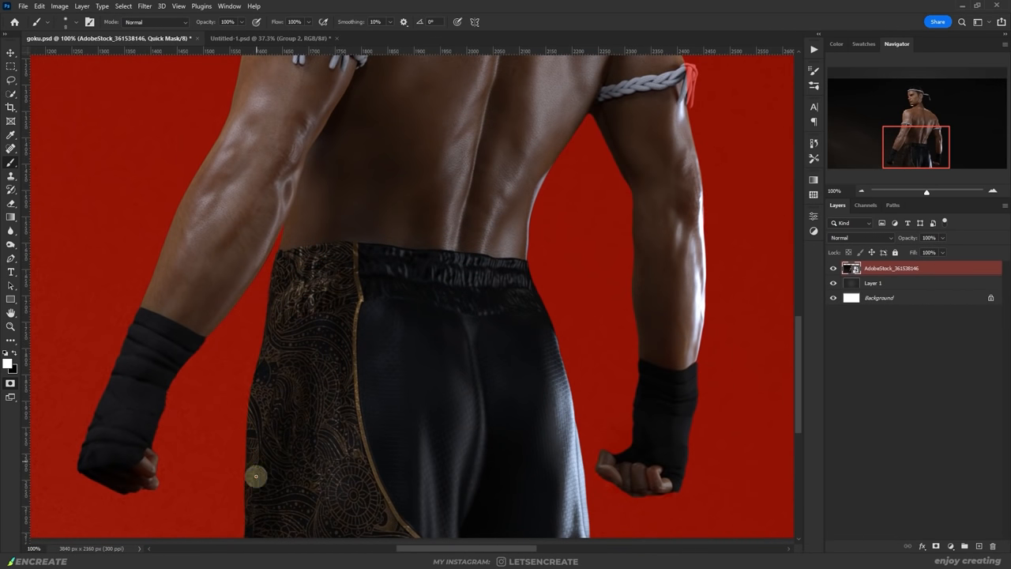
{"action": "left_click_drag", "start_coordinate": [256, 476], "coordinate": [162, 480]}
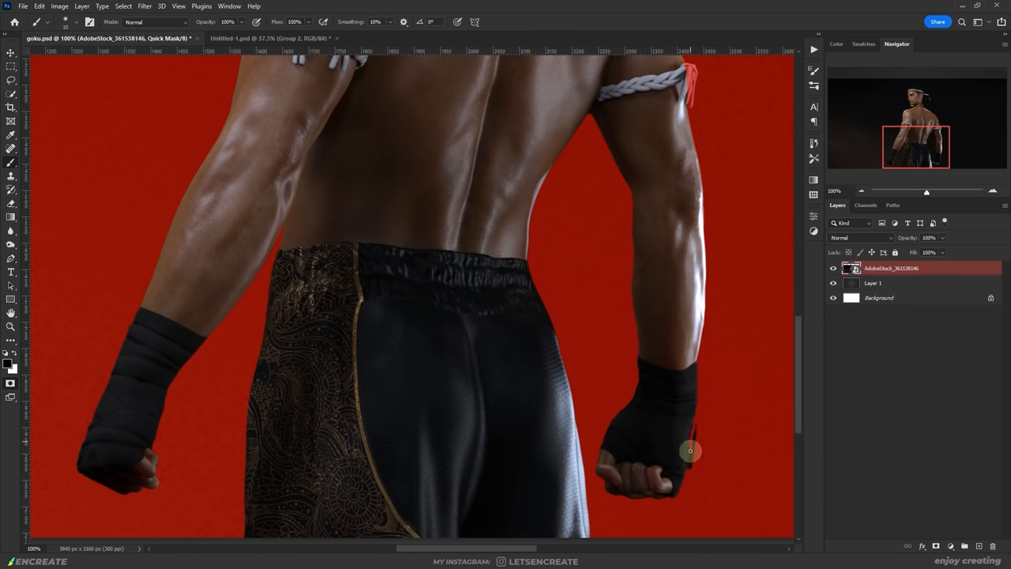
{"action": "left_click", "coordinate": [144, 6]}
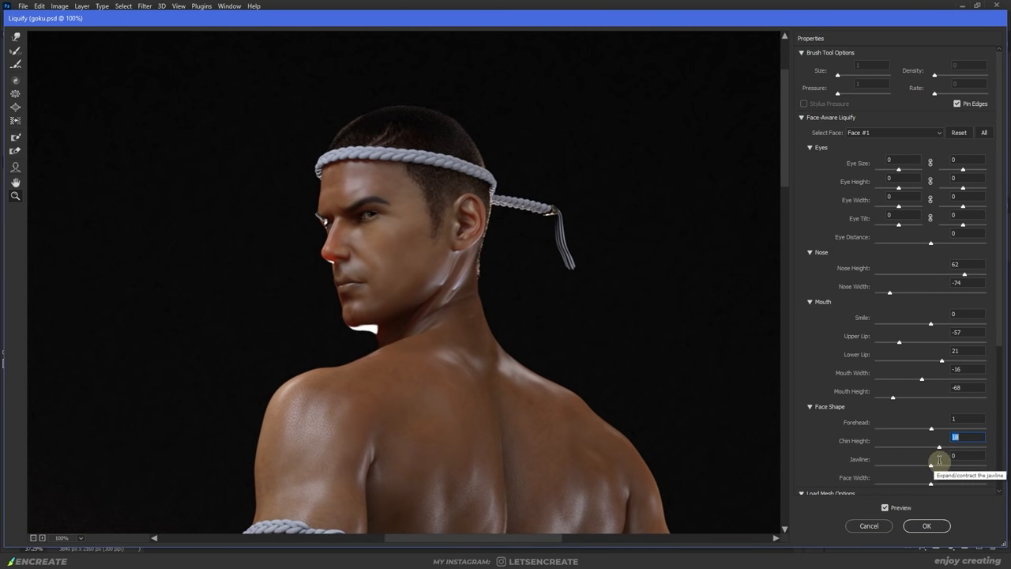
- Reshape the athlete's chin and push his jawline with Face-Aware Liquify
{"action": "left_click", "coordinate": [982, 133]}
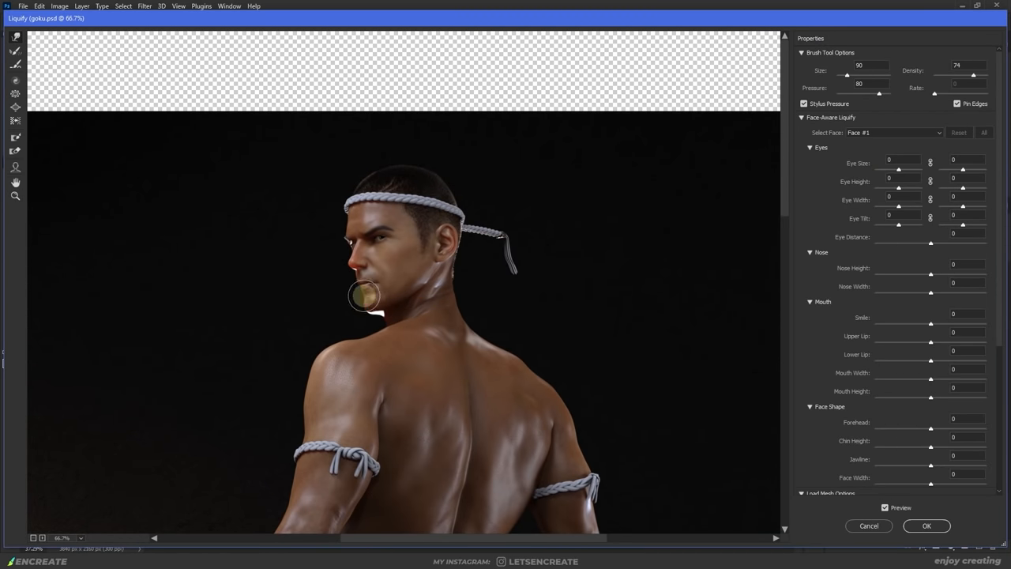
{"action": "left_click", "coordinate": [926, 524]}
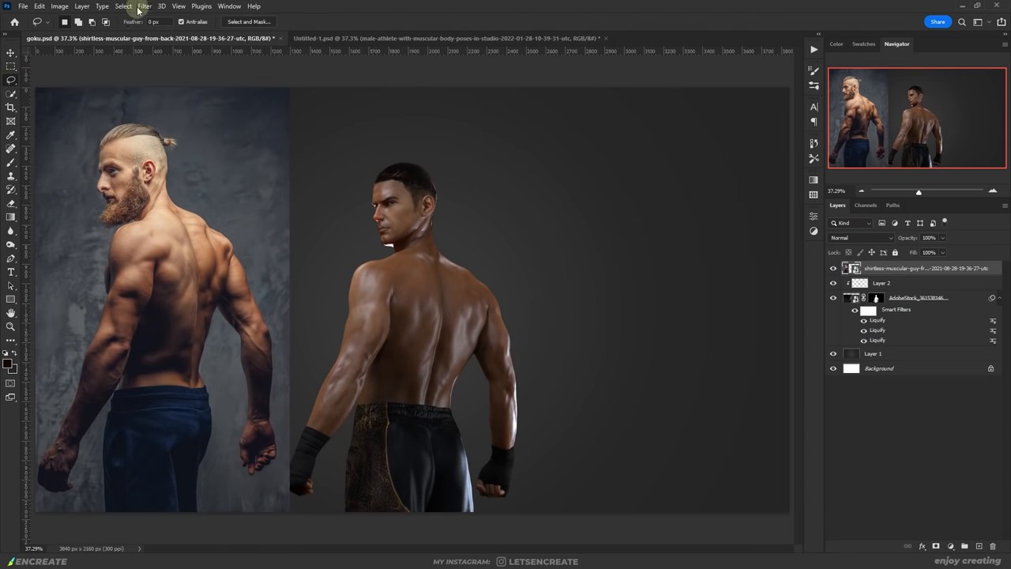
- Position pasted back-muscle pieces from the bearded man onto the athlete's back
{"action": "right_click", "coordinate": [920, 269]}
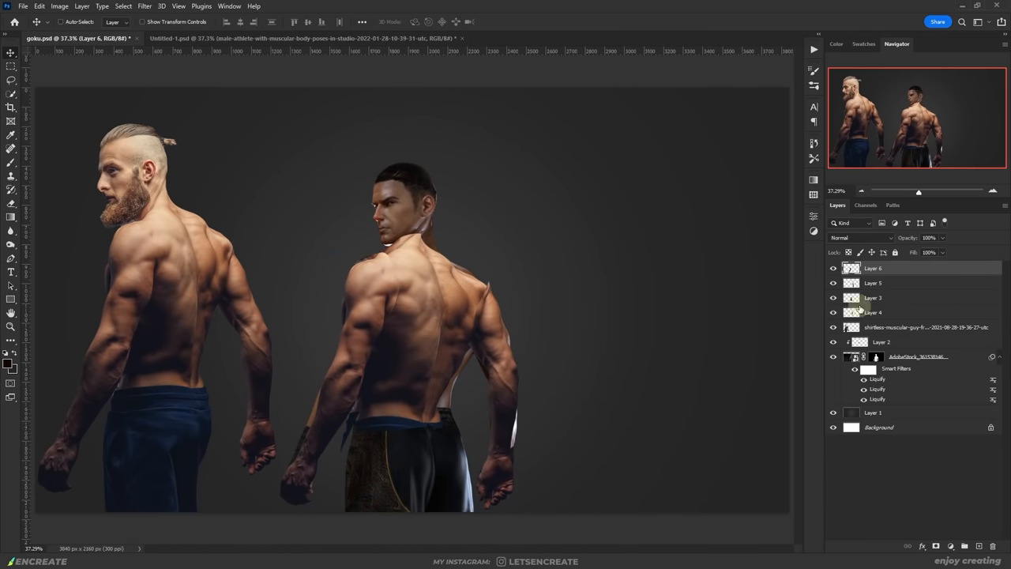
{"action": "left_click", "coordinate": [872, 297]}
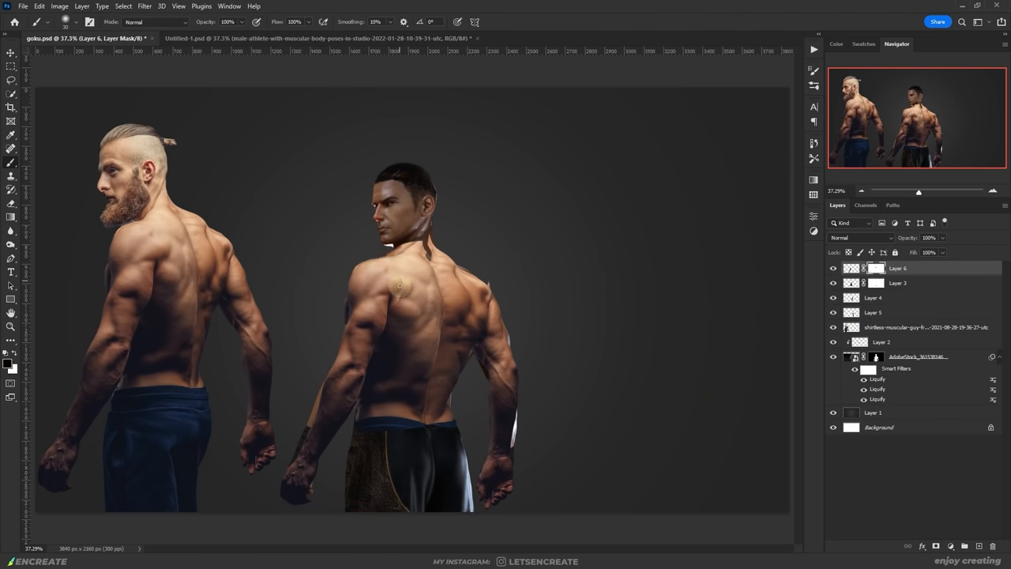
{"action": "mouse_move", "coordinate": [345, 309]}
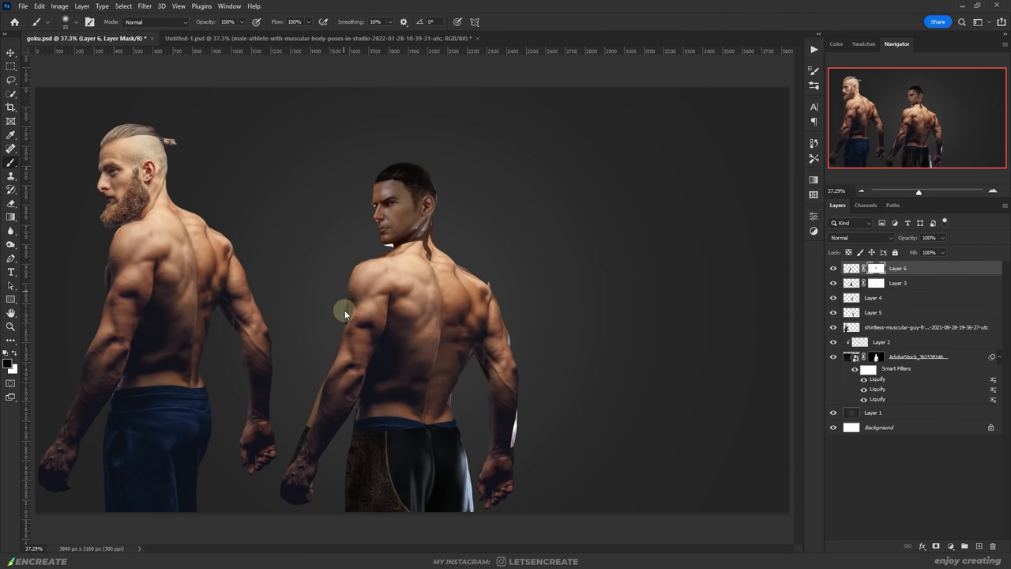
{"action": "left_click", "coordinate": [833, 319]}
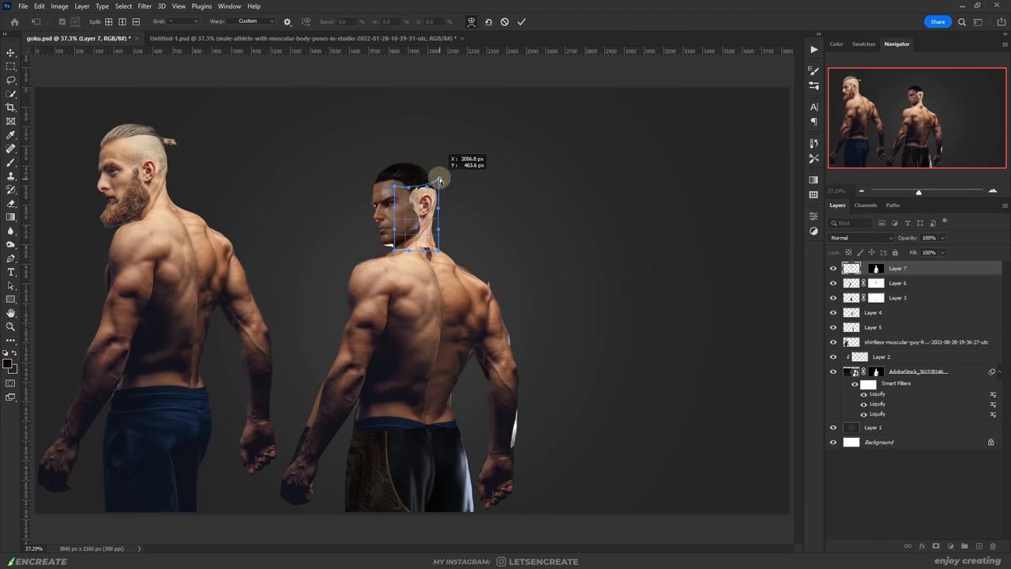
- Confirm the placement of the neck patch copied from the reference photo
{"action": "left_click", "coordinate": [924, 341]}
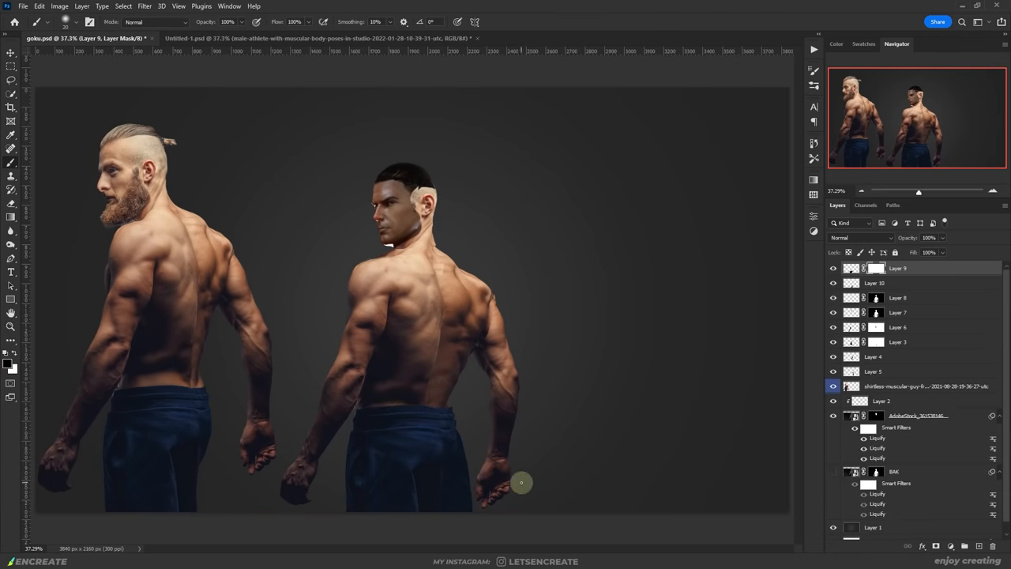
- Add a Curves adjustment and lift the tone curve to brighten the composite
{"action": "left_click", "coordinate": [947, 546]}
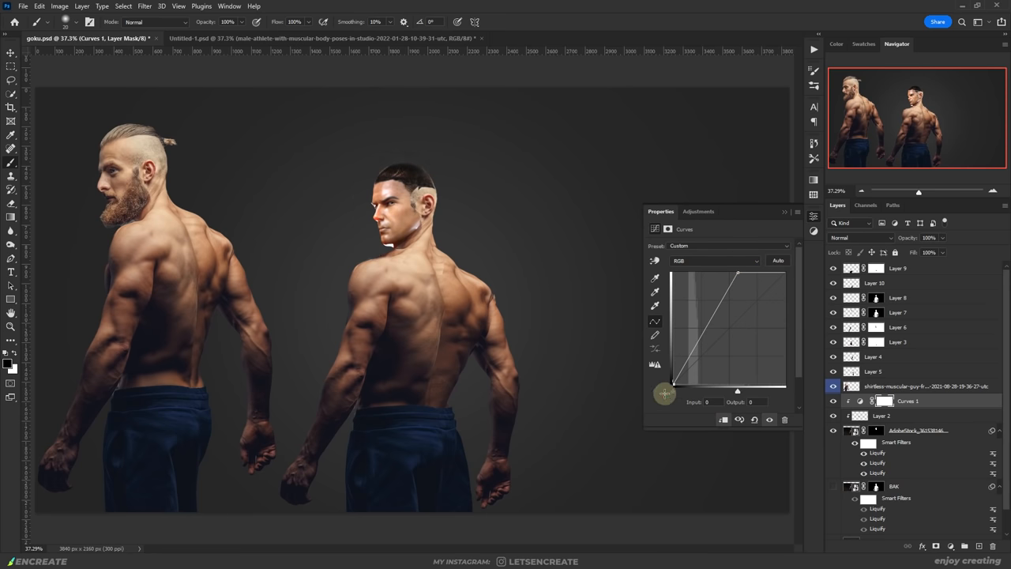
{"action": "left_click_drag", "start_coordinate": [663, 392], "coordinate": [736, 271]}
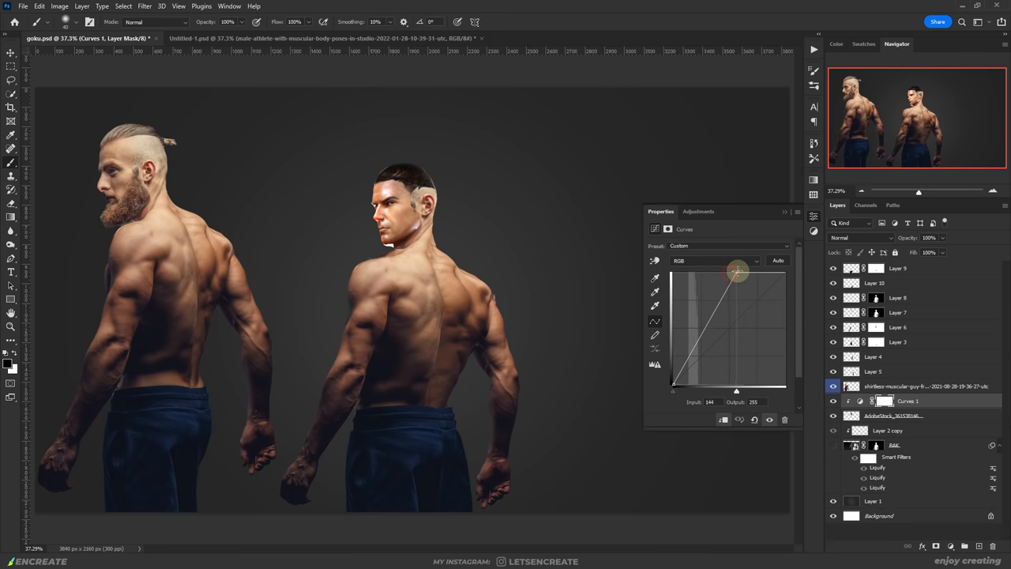
{"action": "left_click", "coordinate": [11, 79]}
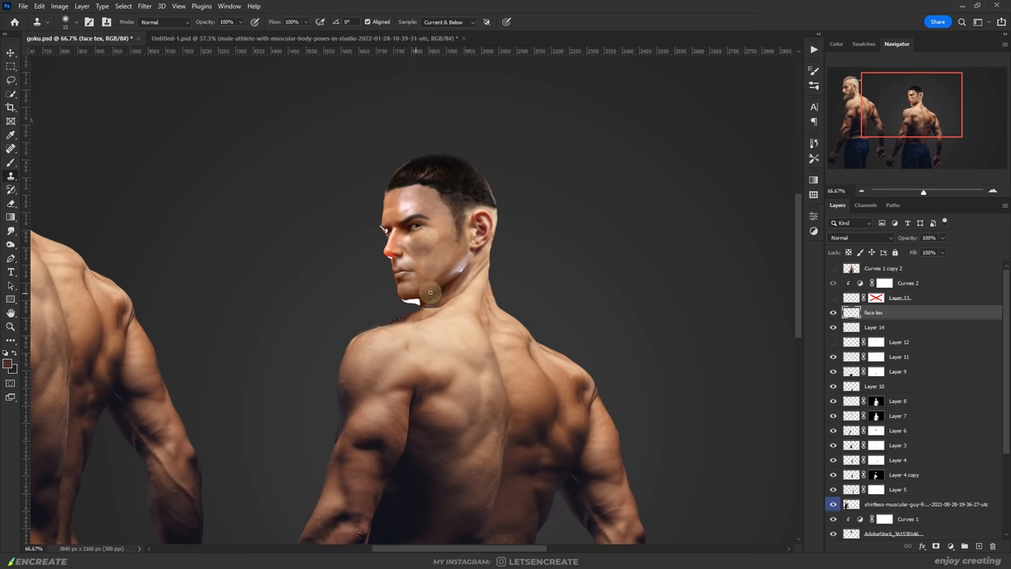
{"action": "mouse_move", "coordinate": [441, 218]}
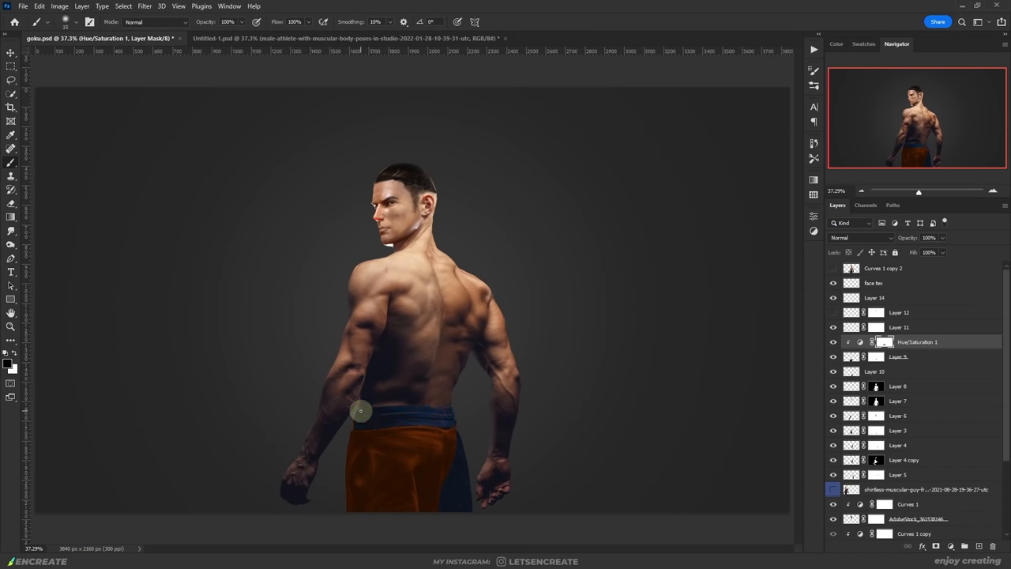
- Paste the Goku reference images beside the athlete for the hair painting
{"action": "key", "text": "Ctrl+V"}
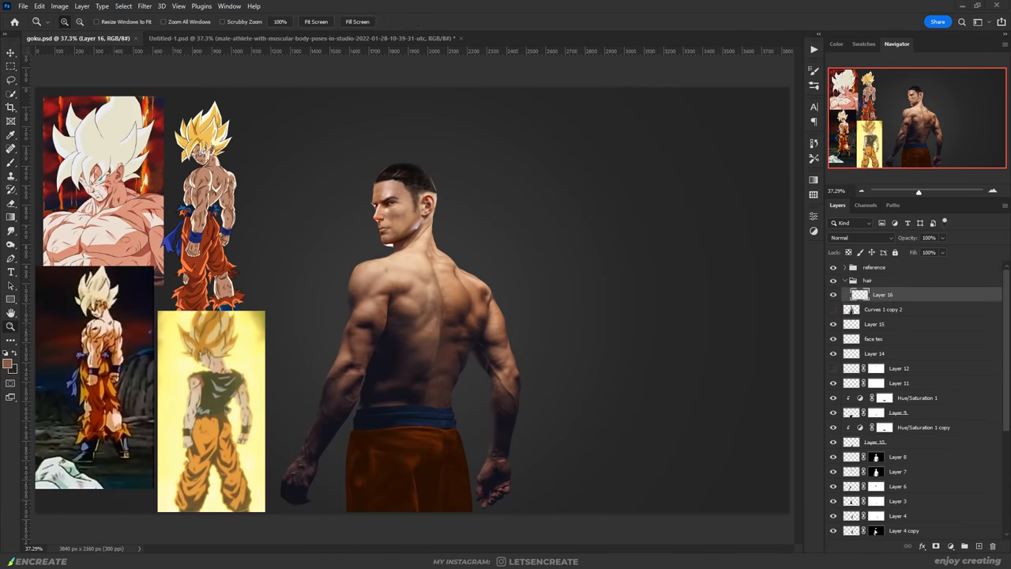
{"action": "left_click", "coordinate": [9, 364]}
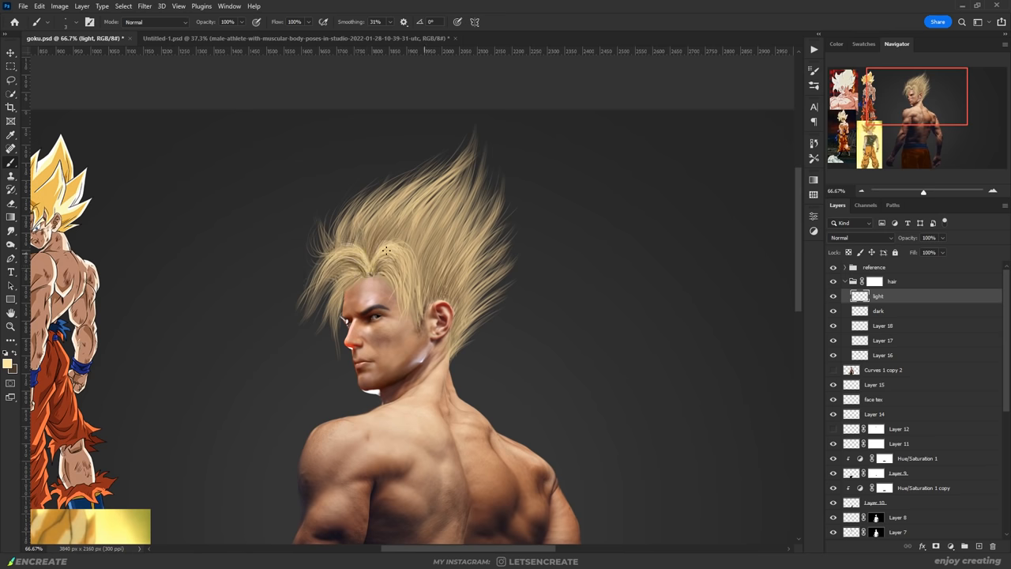
- Paint extra strands on the dark and light hair layers for a fuller glow
{"action": "left_click", "coordinate": [878, 310]}
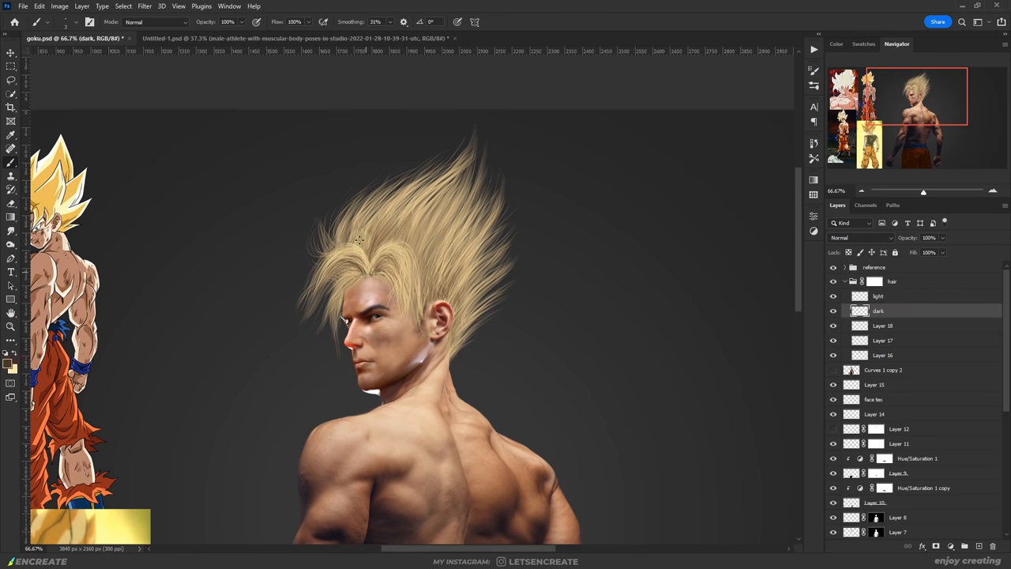
{"action": "left_click", "coordinate": [879, 296]}
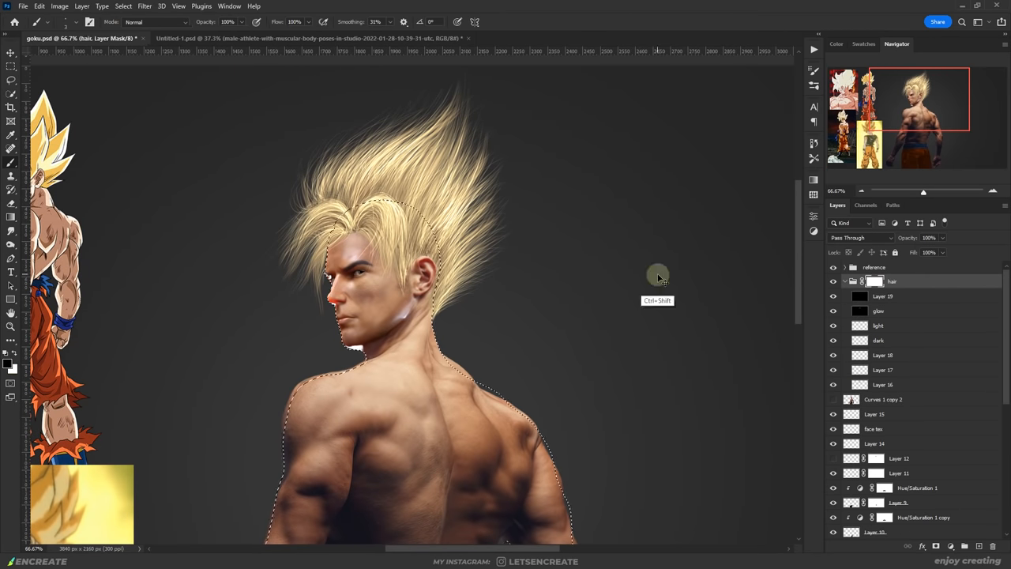
{"action": "left_click", "coordinate": [878, 325]}
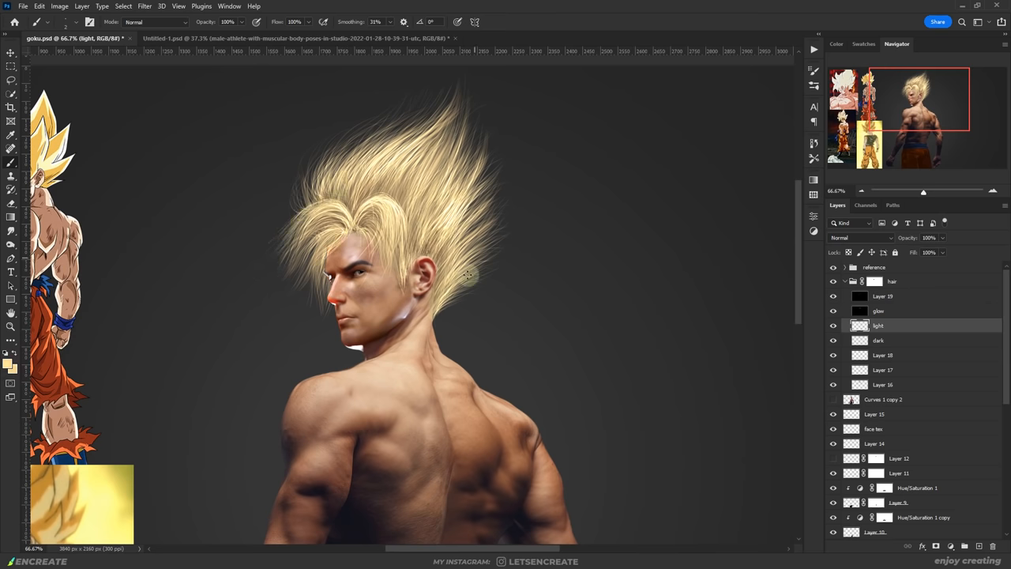
{"action": "left_click", "coordinate": [882, 295]}
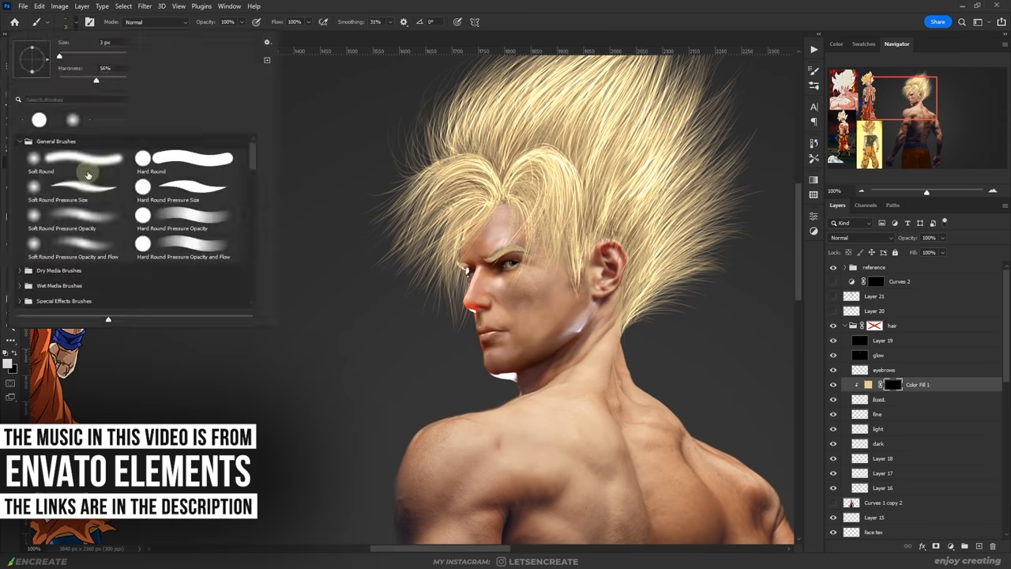
- Paint additional strands on a duplicated hair layer with a soft round brush
{"action": "left_click", "coordinate": [878, 384]}
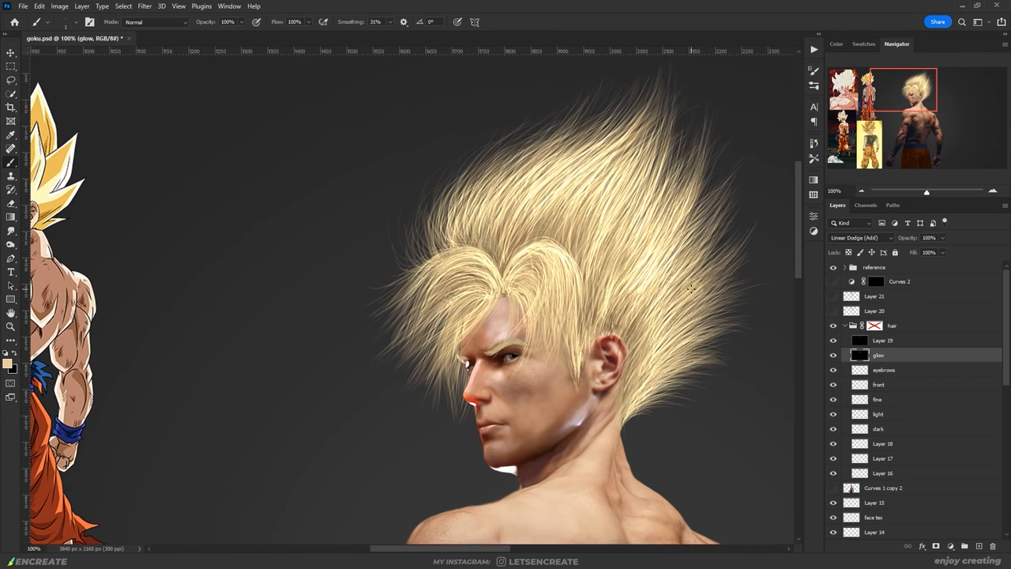
{"action": "left_click", "coordinate": [51, 22]}
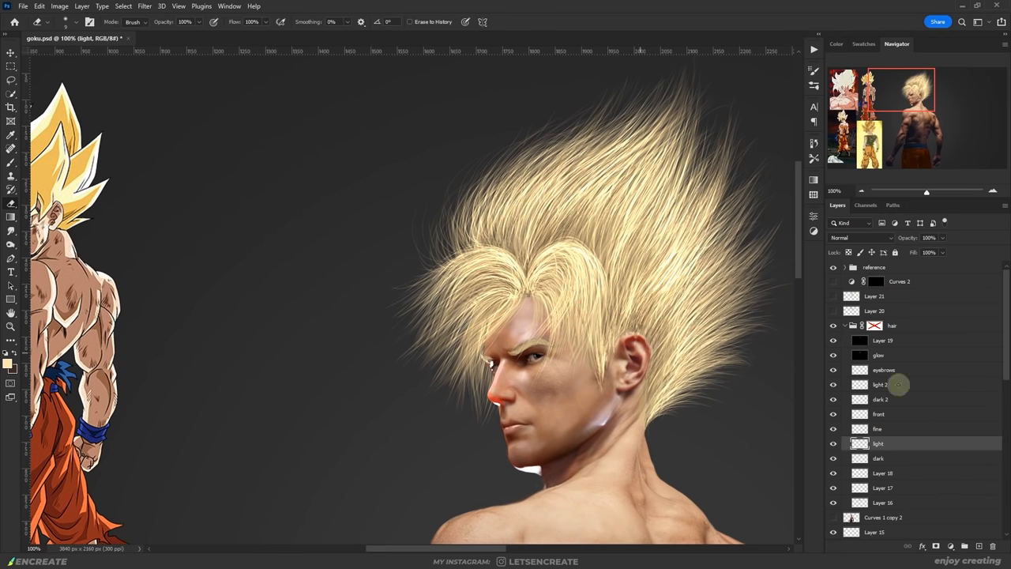
{"action": "left_click", "coordinate": [879, 383]}
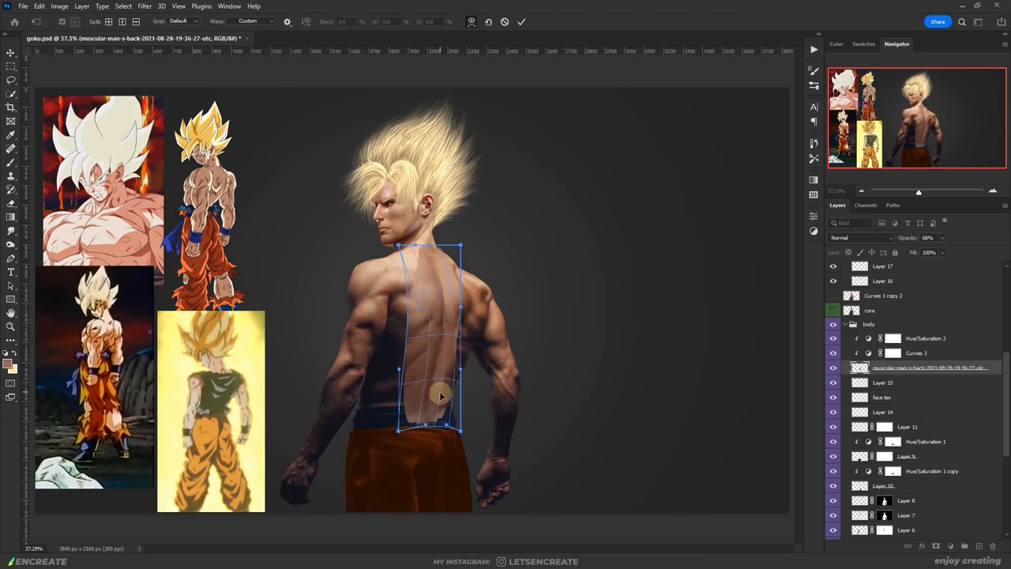
- Warp the new muscular back photo to bend over the athlete's torso
{"action": "left_click", "coordinate": [521, 22]}
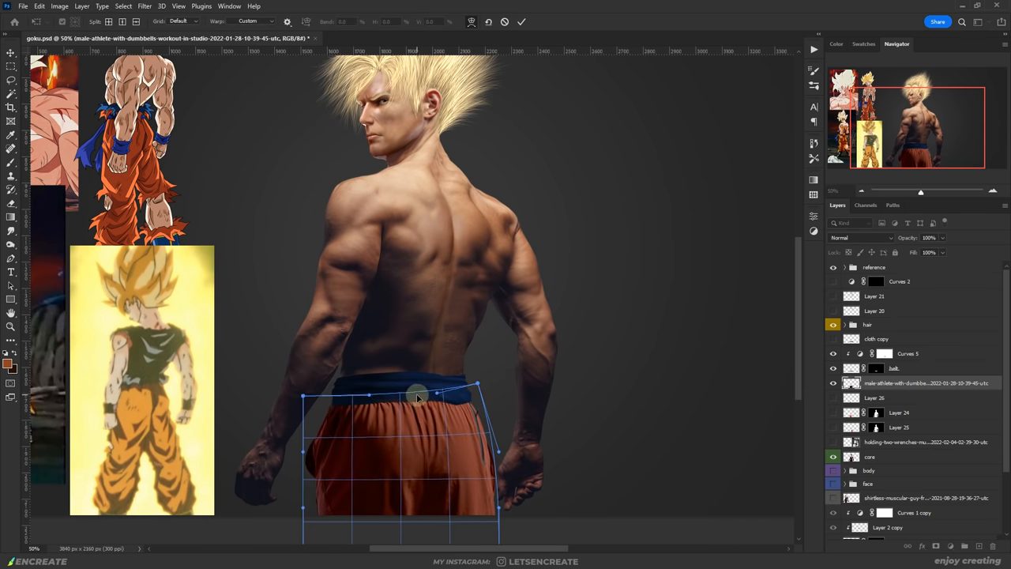
- Fit the orange trousers over the figure's hips beneath the waistband
{"action": "left_click_drag", "start_coordinate": [419, 395], "coordinate": [429, 410]}
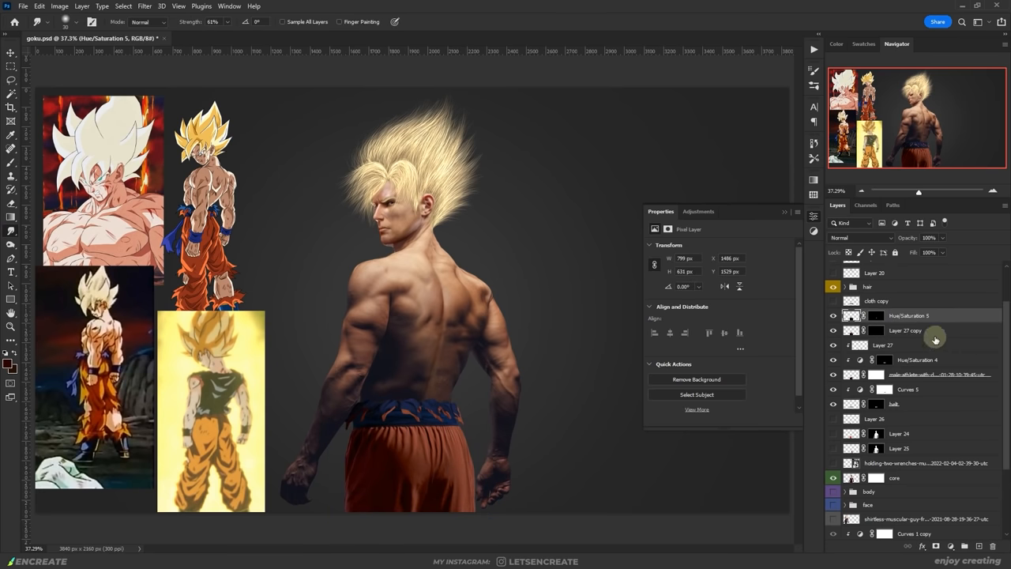
- Paint extra strands alternately on the light 3 and dark 3 hair layers, then pick a new colour
{"action": "left_click", "coordinate": [884, 316]}
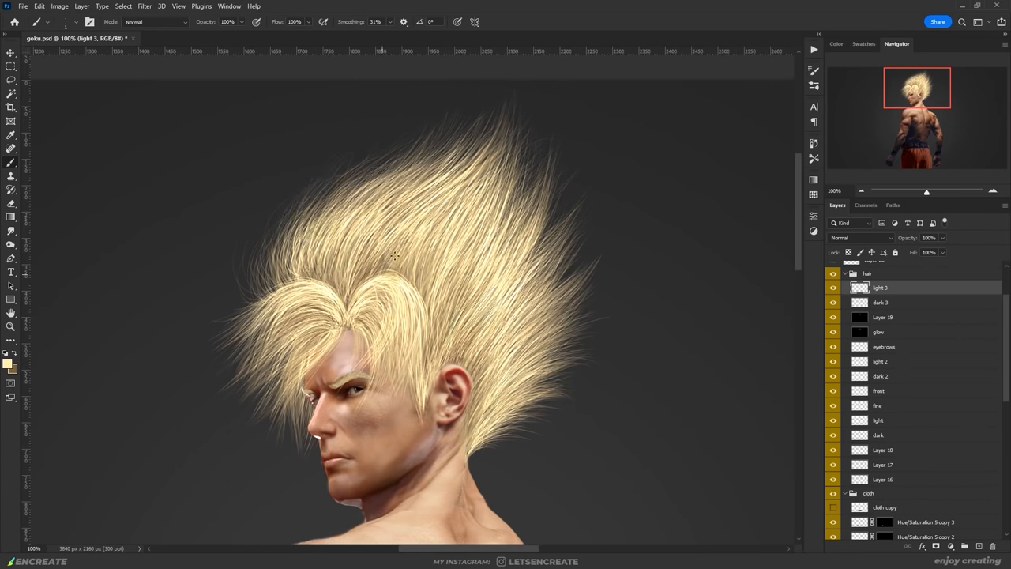
{"action": "left_click", "coordinate": [880, 302]}
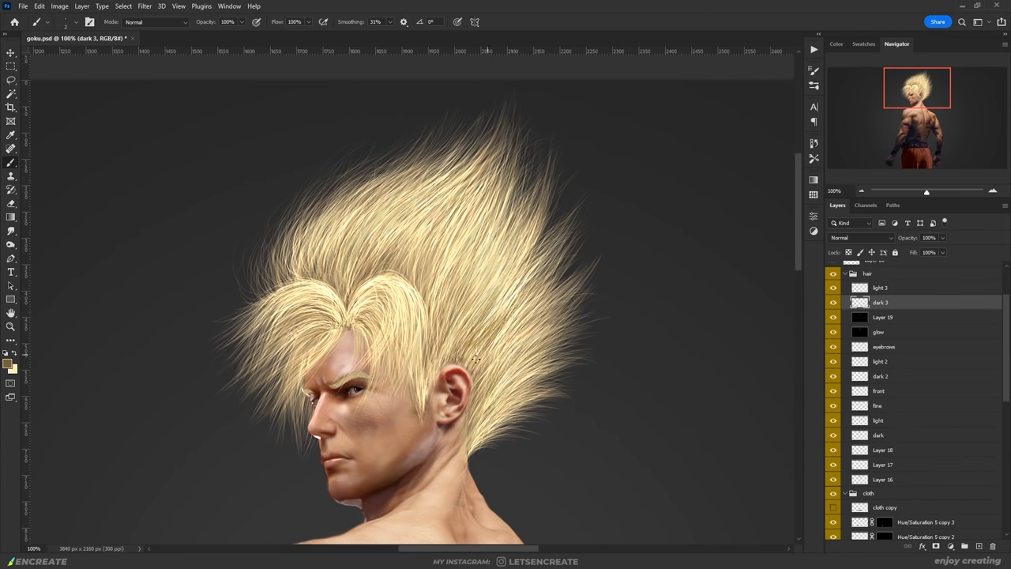
{"action": "left_click", "coordinate": [878, 287]}
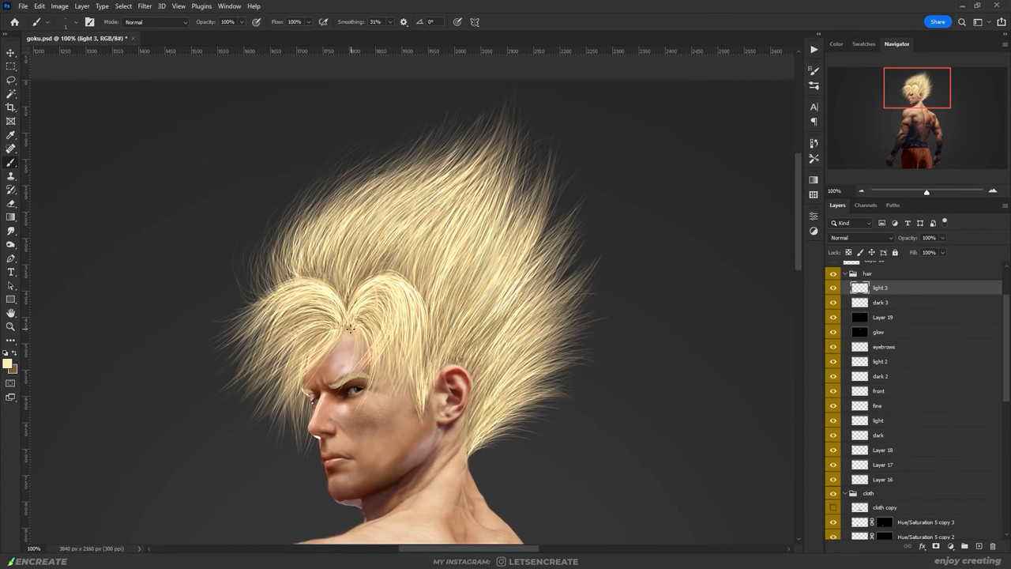
{"action": "left_click", "coordinate": [879, 302]}
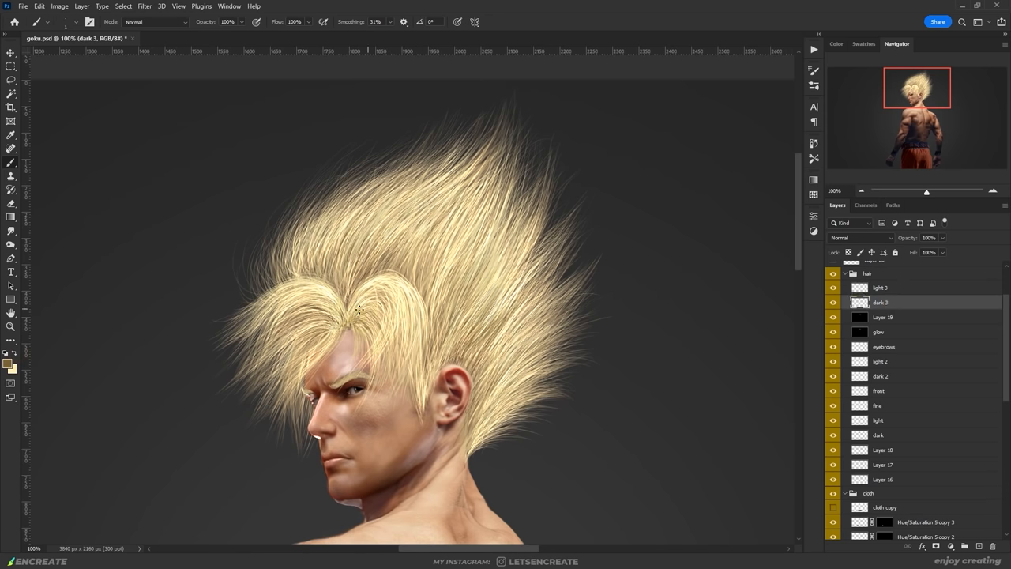
{"action": "left_click", "coordinate": [880, 287]}
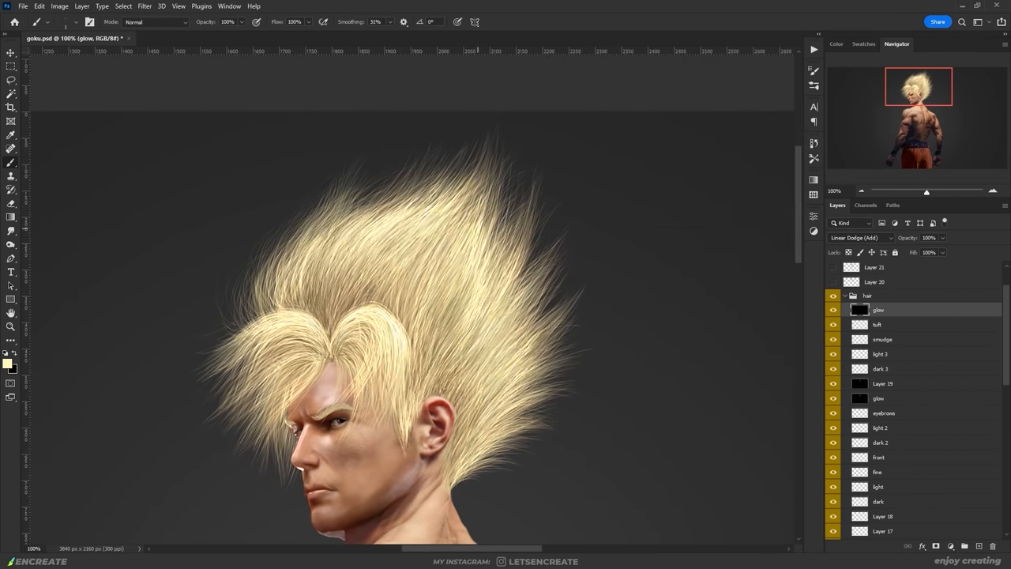
{"action": "left_click", "coordinate": [11, 360]}
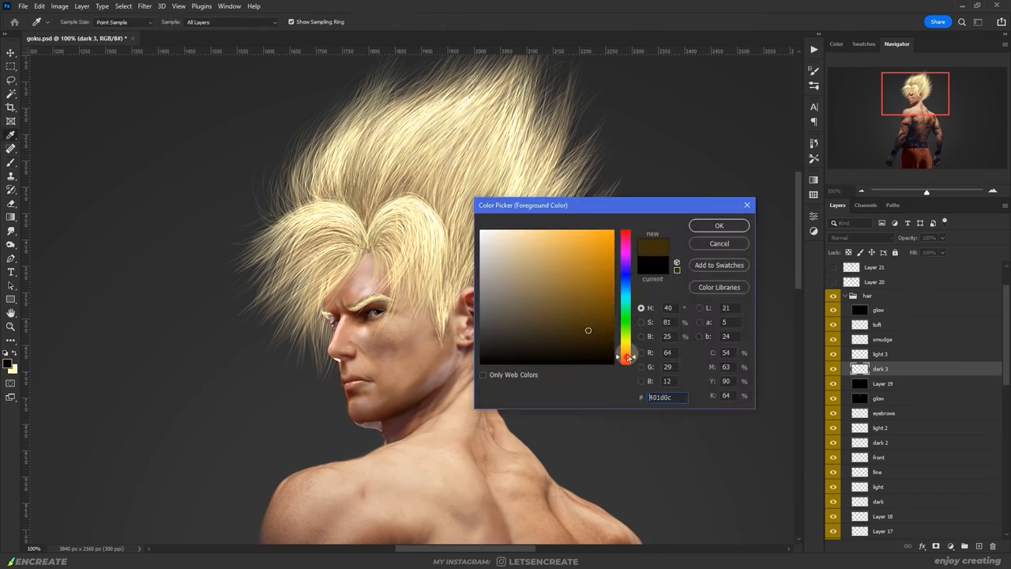
- Confirm a dark brown foreground colour for shading the hair strands
{"action": "left_click", "coordinate": [717, 224]}
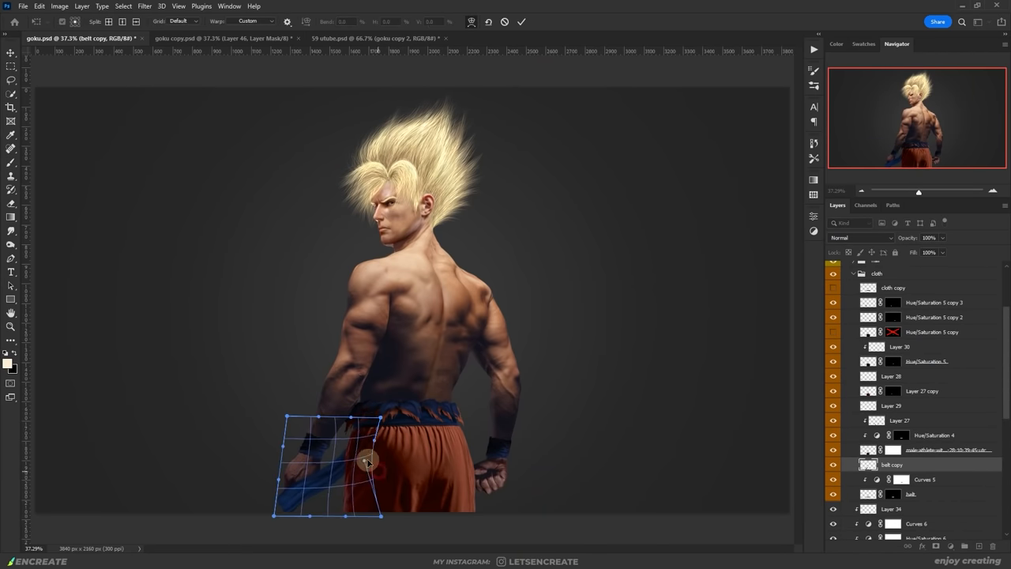
- Warp the duplicated blue belt strip into a hanging sash and begin masking its edges
{"action": "left_click_drag", "start_coordinate": [367, 461], "coordinate": [330, 489]}
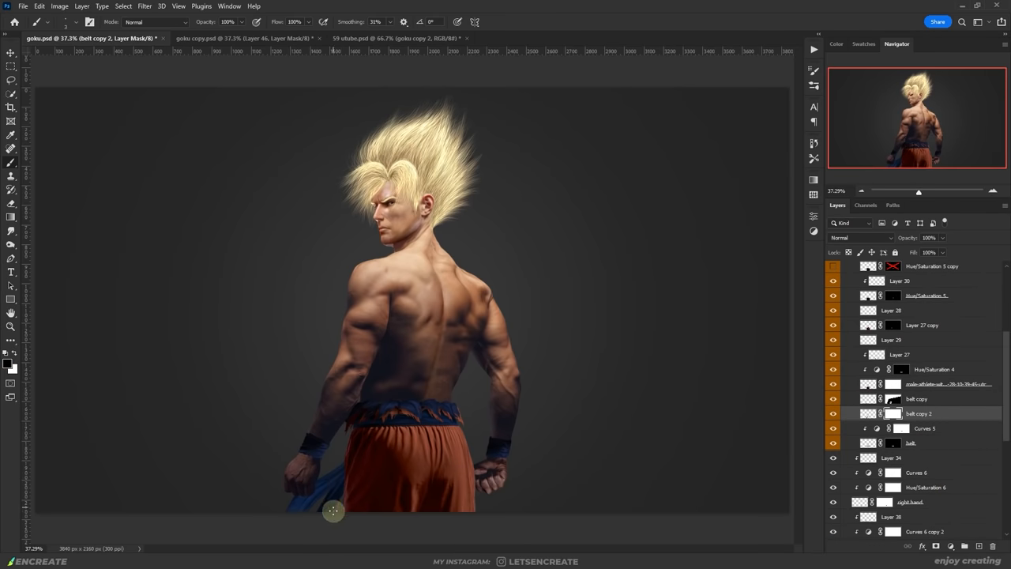
{"action": "left_click", "coordinate": [918, 398]}
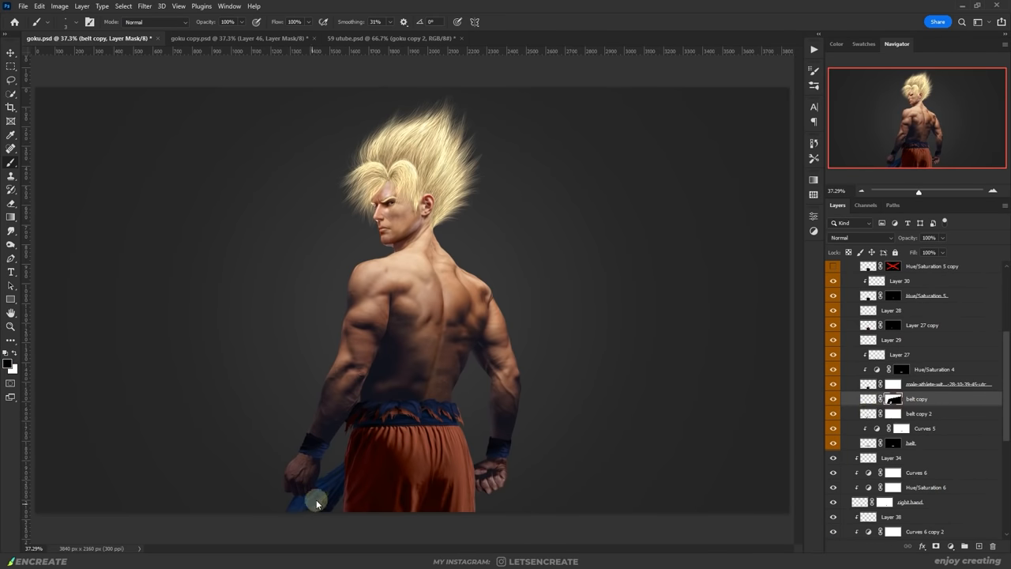
{"action": "mouse_move", "coordinate": [350, 456]}
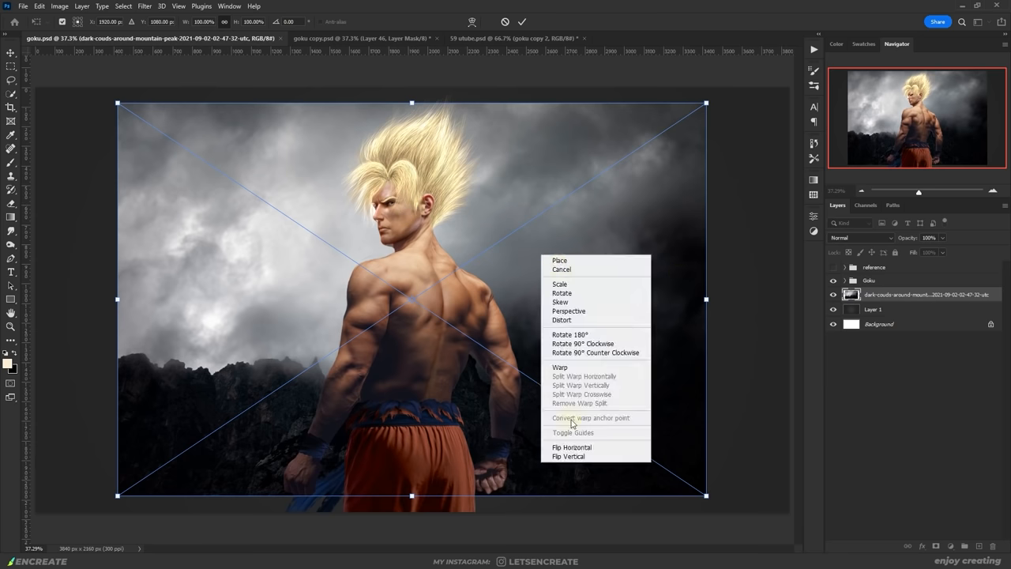
- Stretch the cloudy mountain photo across the canvas and darken it with a Curves adjustment
{"action": "left_click", "coordinate": [559, 367]}
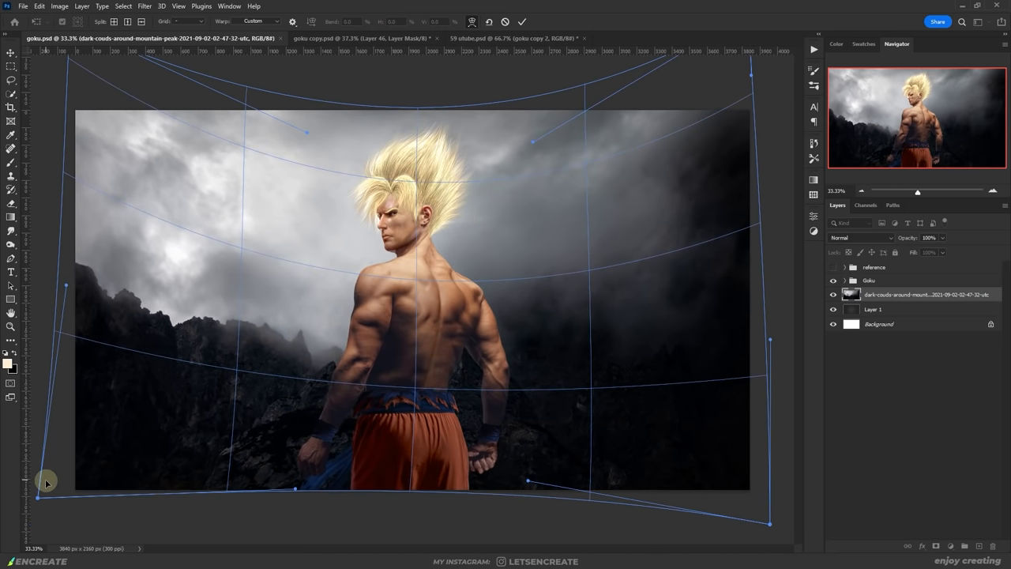
{"action": "left_click_drag", "start_coordinate": [37, 496], "coordinate": [235, 370]}
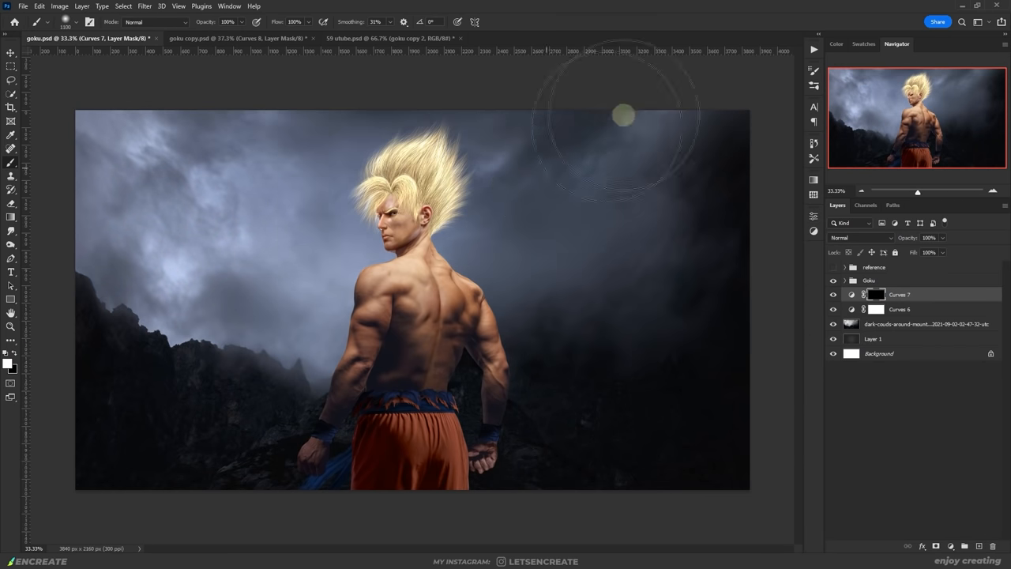
{"action": "left_click", "coordinate": [899, 308]}
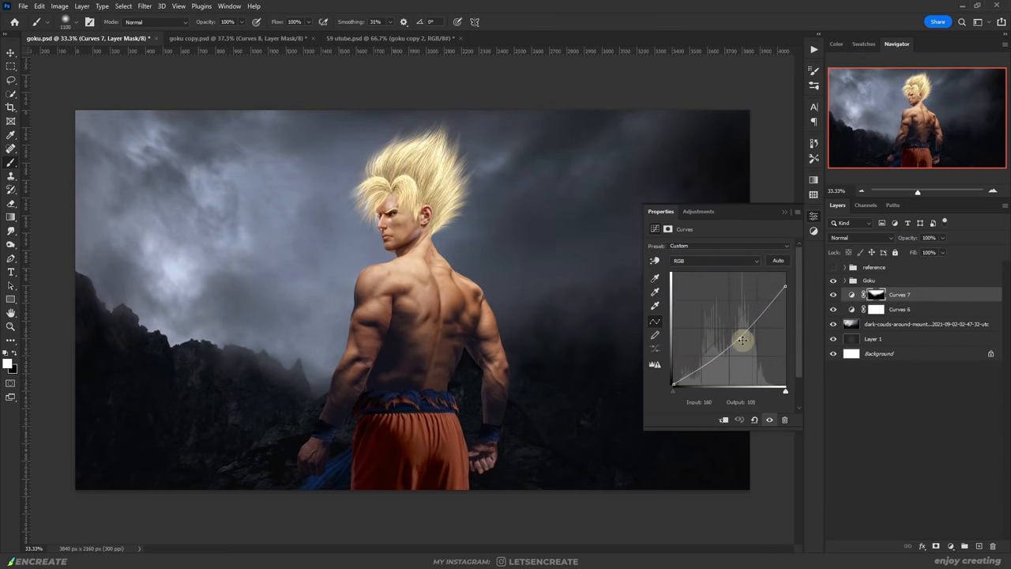
{"action": "left_click", "coordinate": [783, 212]}
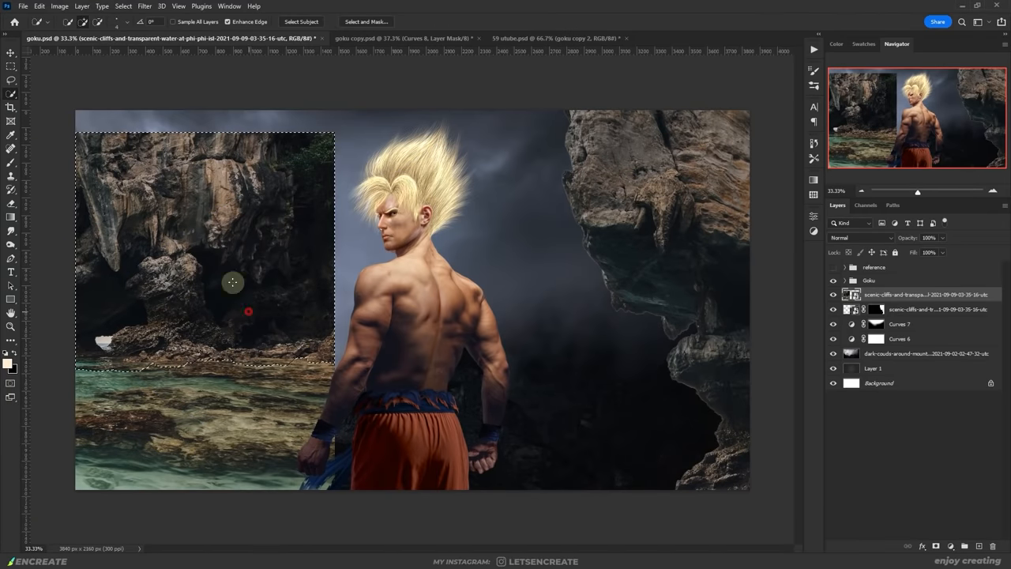
- Mask the cliff layers so dark walls frame both sides of the figure
{"action": "left_click", "coordinate": [853, 294]}
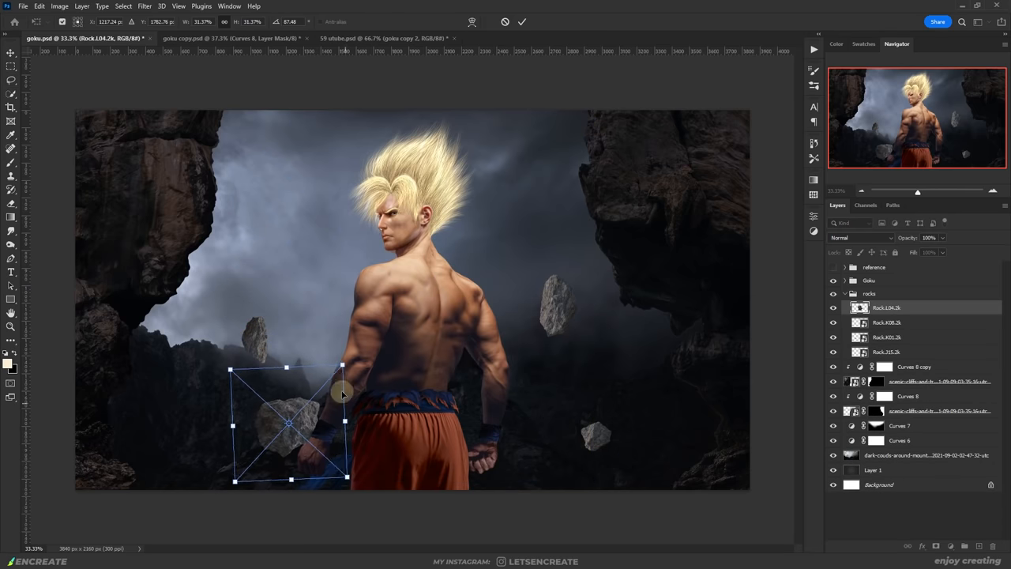
- Rotate a floating rock into place and position Bullet Stone Debris near the lower left
{"action": "left_click_drag", "start_coordinate": [291, 424], "coordinate": [520, 253]}
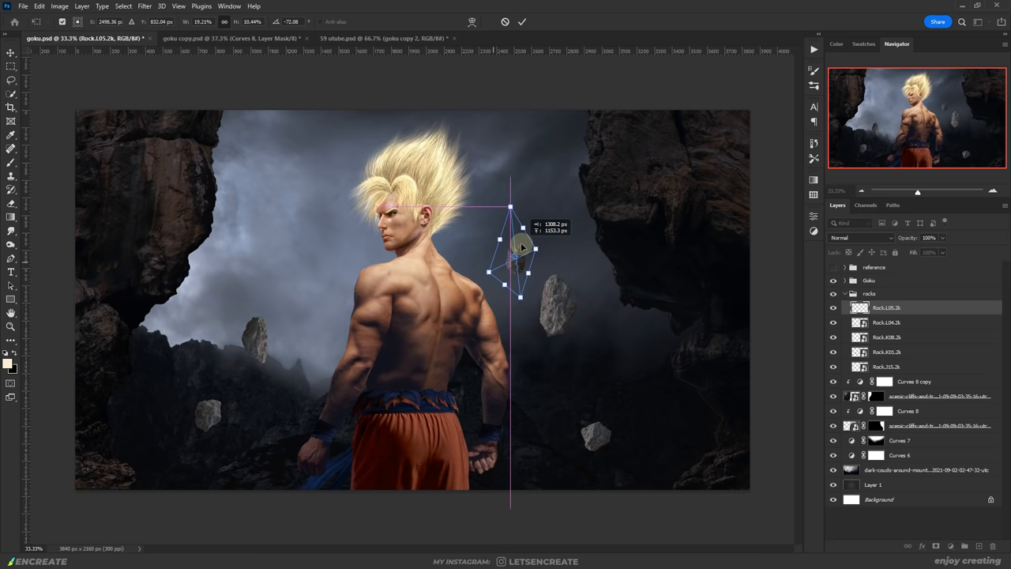
{"action": "key", "text": "Return"}
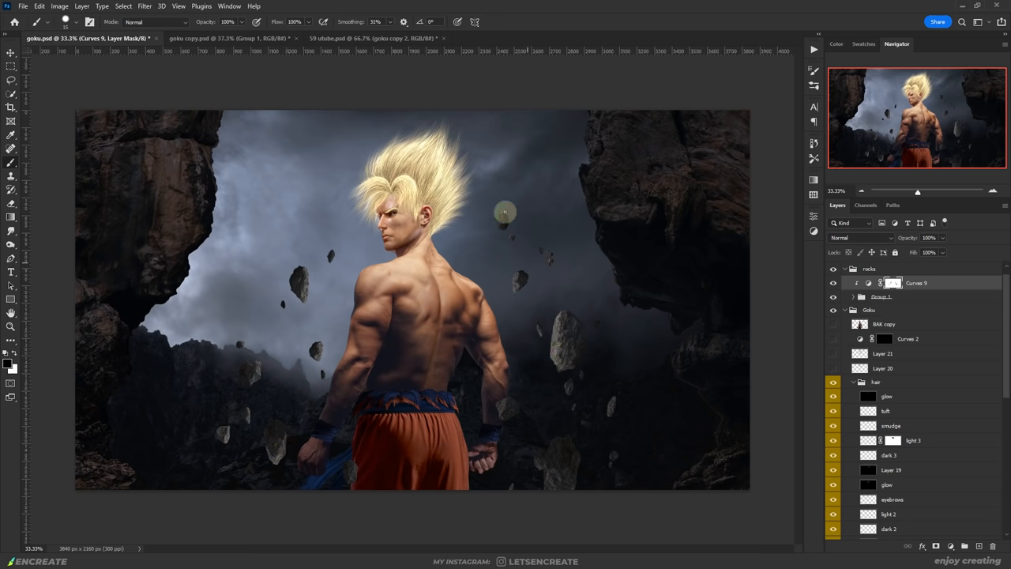
{"action": "mouse_move", "coordinate": [787, 357]}
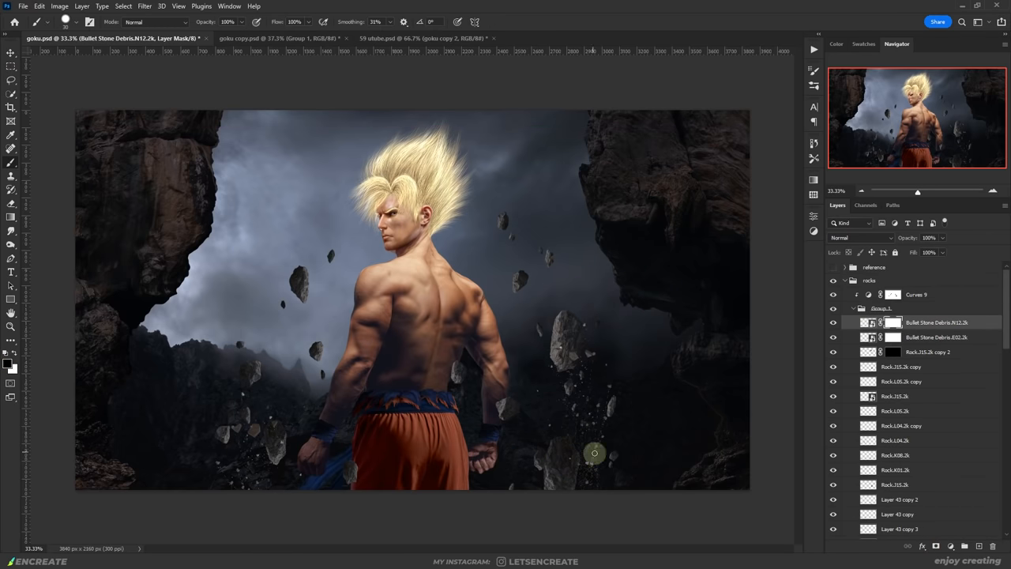
{"action": "right_click", "coordinate": [892, 323]}
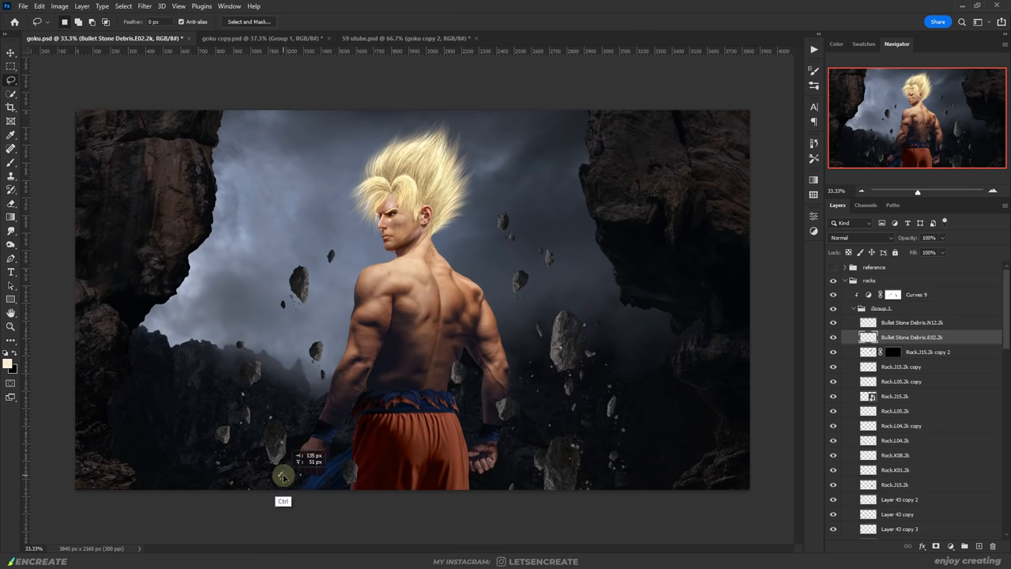
{"action": "left_click", "coordinate": [913, 322]}
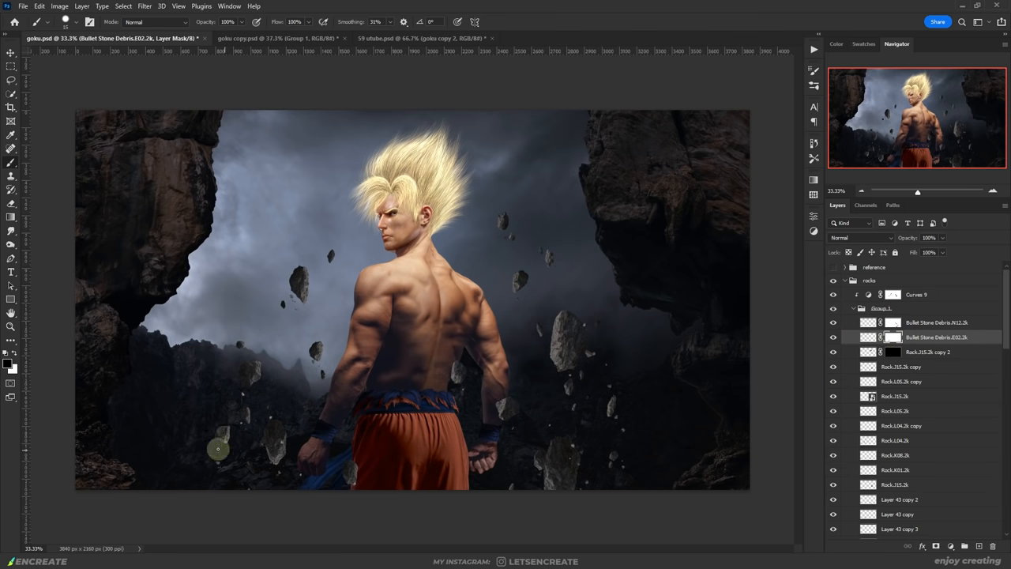
{"action": "scroll", "scroll_direction": "down", "scroll_amount": 3}
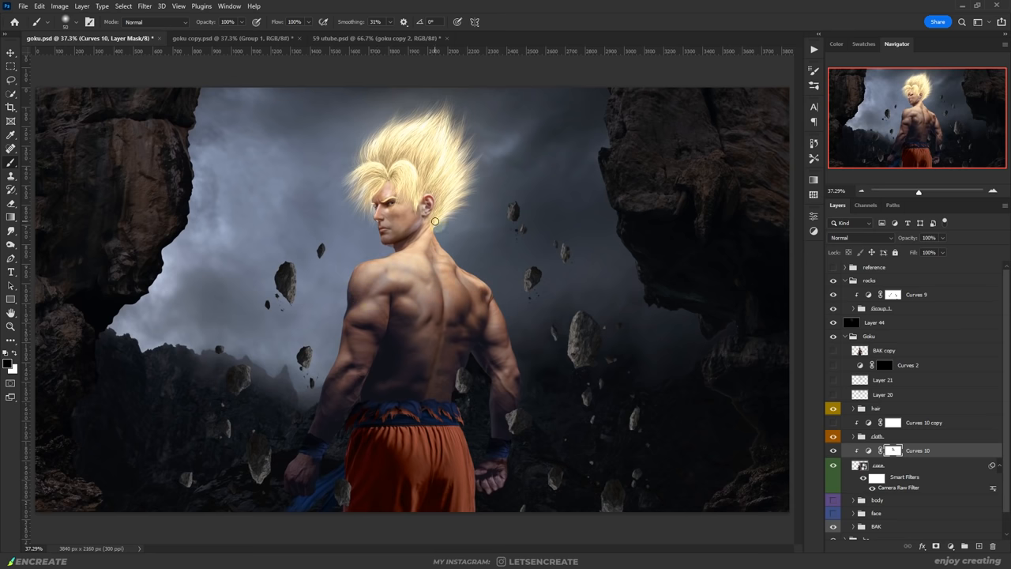
- Paint smoke layer masks with a soft brush along the rocky ground
{"action": "left_click", "coordinate": [11, 326]}
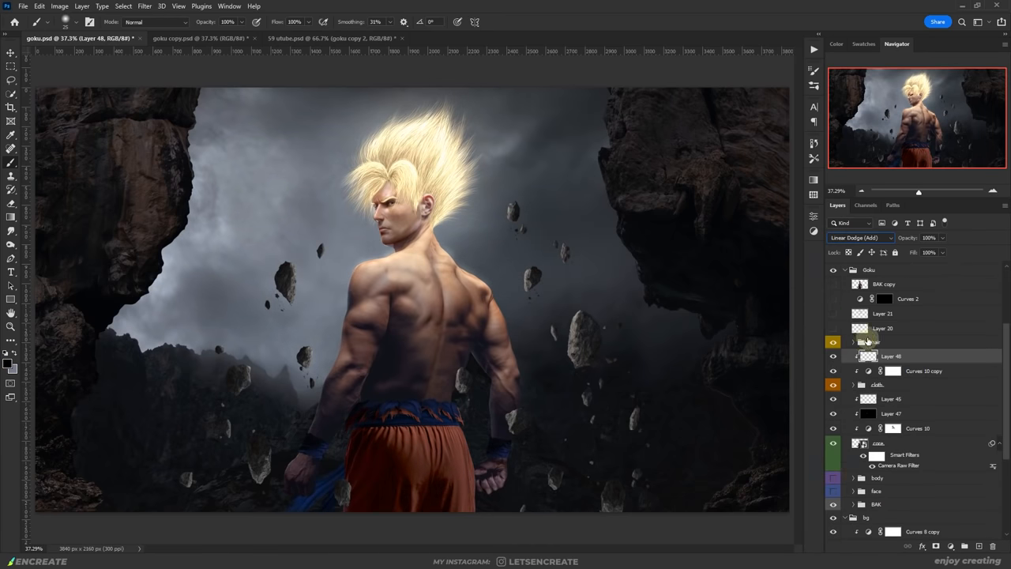
{"action": "left_click", "coordinate": [319, 344]}
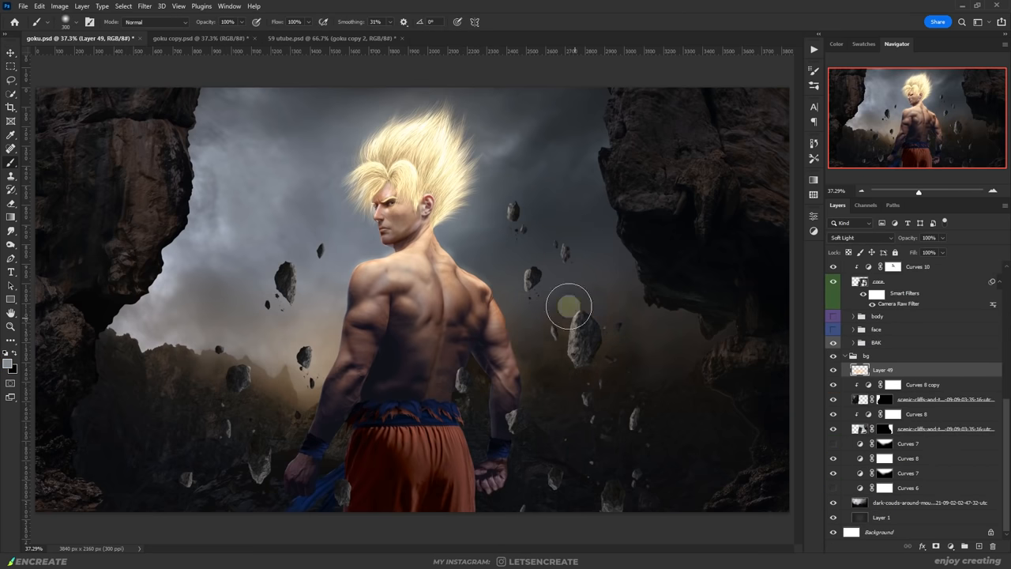
{"action": "mouse_move", "coordinate": [488, 384]}
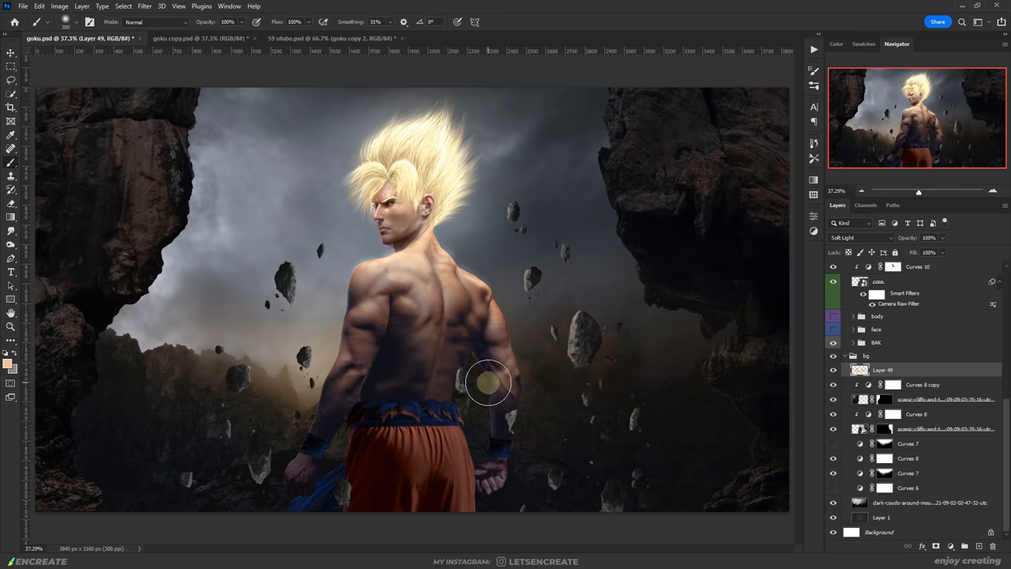
{"action": "mouse_move", "coordinate": [280, 363]}
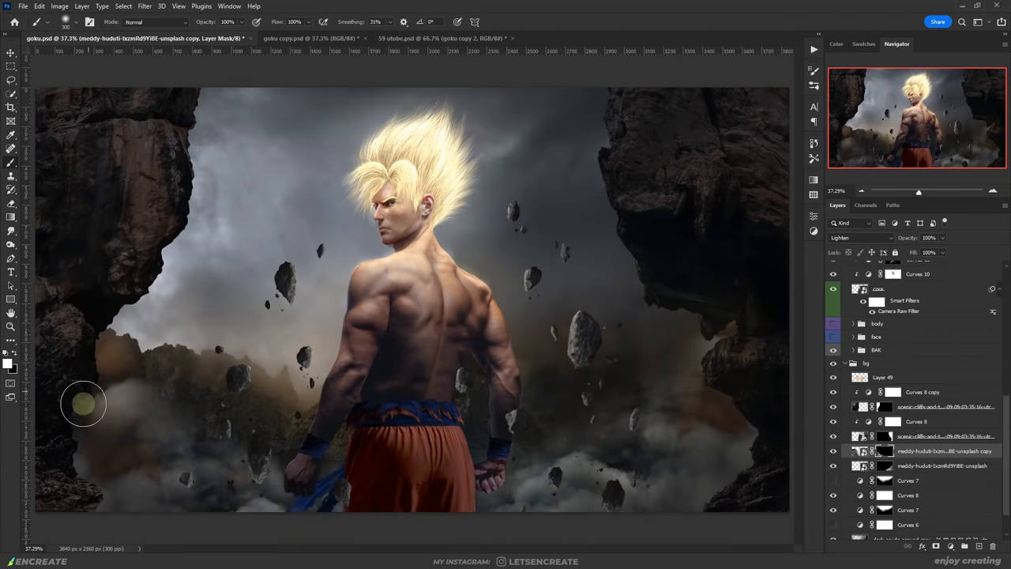
- Lasso and duplicate a smoke patch around the legs, then add Brightness/Contrast and Vibrance layers
{"action": "left_click", "coordinate": [11, 53]}
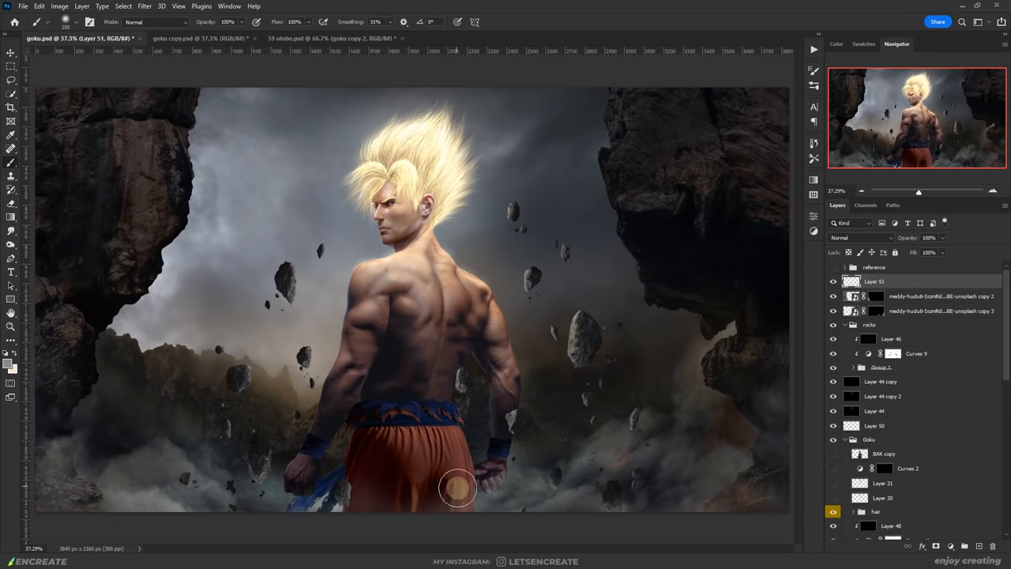
{"action": "left_click_drag", "start_coordinate": [458, 487], "coordinate": [597, 398]}
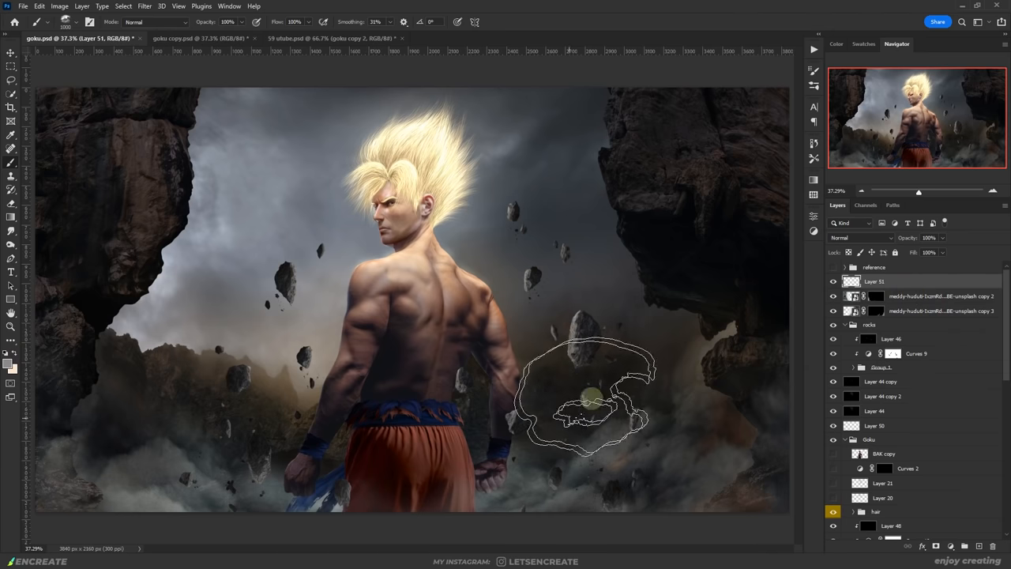
{"action": "left_click", "coordinate": [921, 354]}
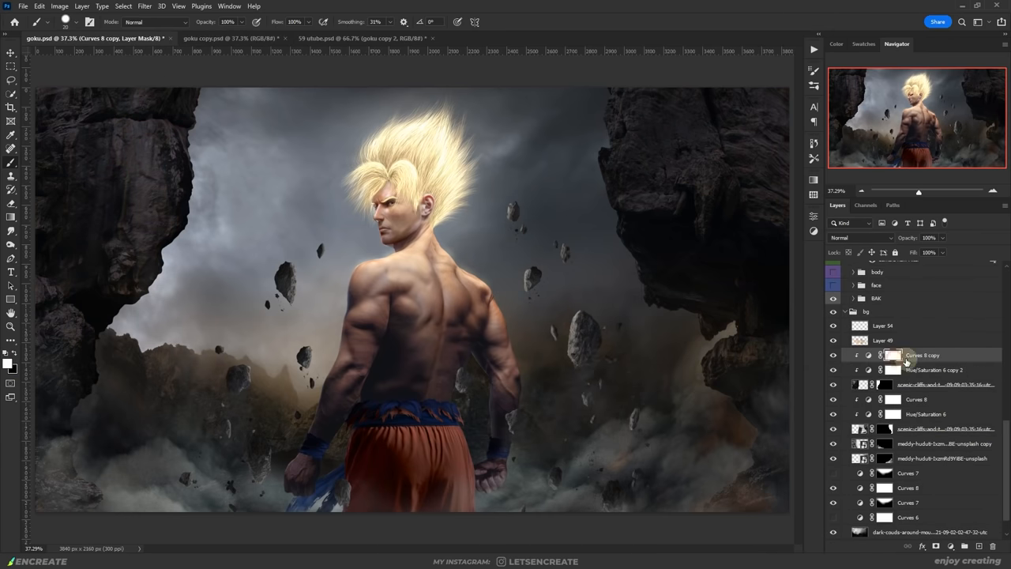
{"action": "left_click", "coordinate": [916, 398]}
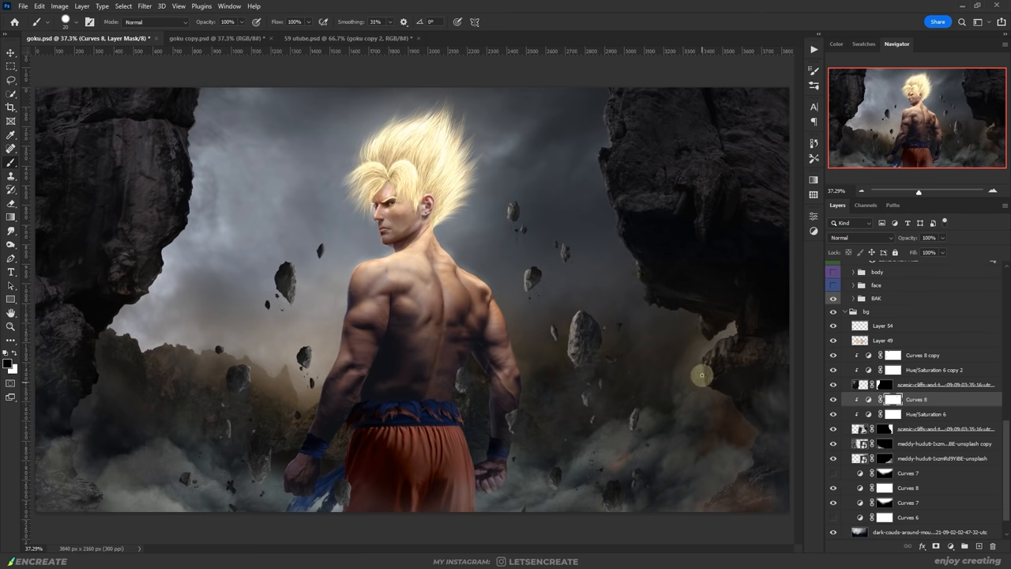
{"action": "left_click", "coordinate": [923, 354]}
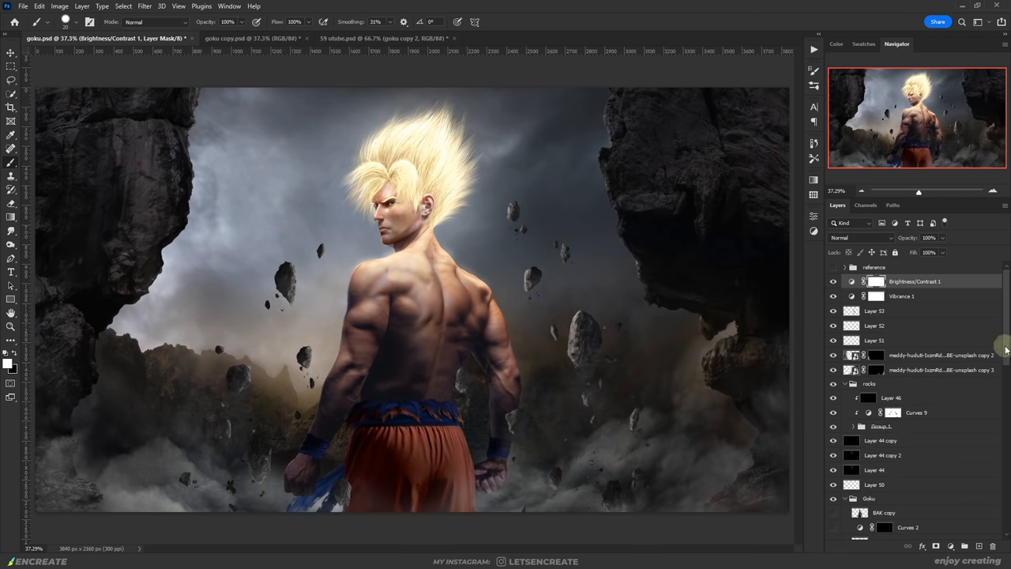
- Set the eye glow layer to Linear Dodge and confirm a teal-blue painting colour
{"action": "left_click", "coordinate": [859, 237]}
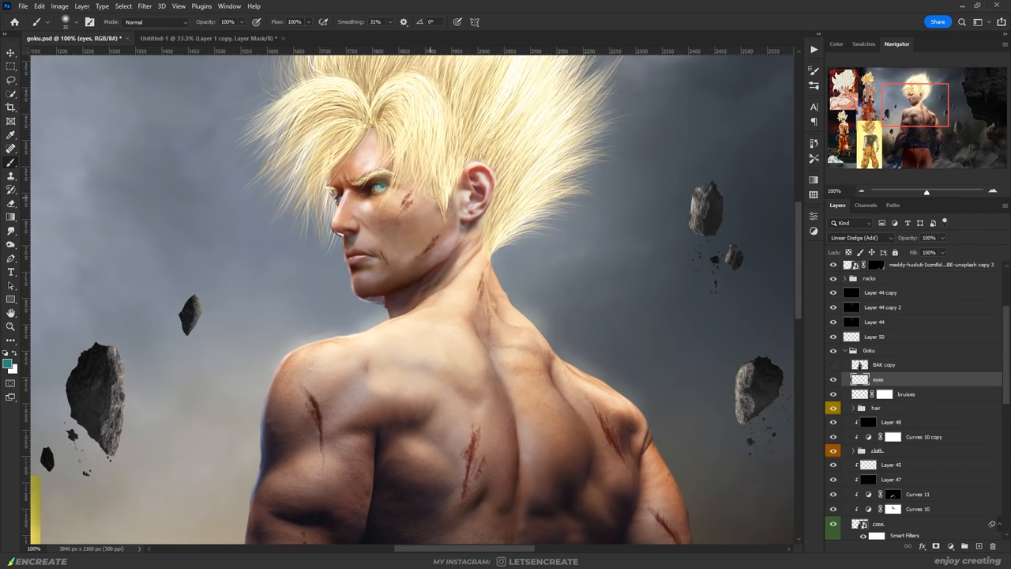
{"action": "left_click", "coordinate": [859, 236]}
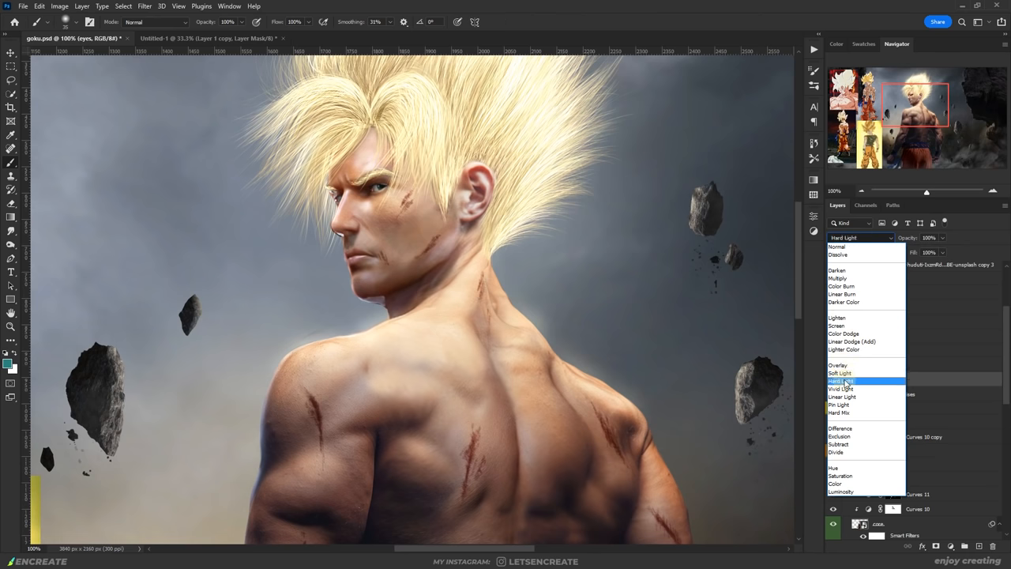
{"action": "left_click", "coordinate": [851, 341]}
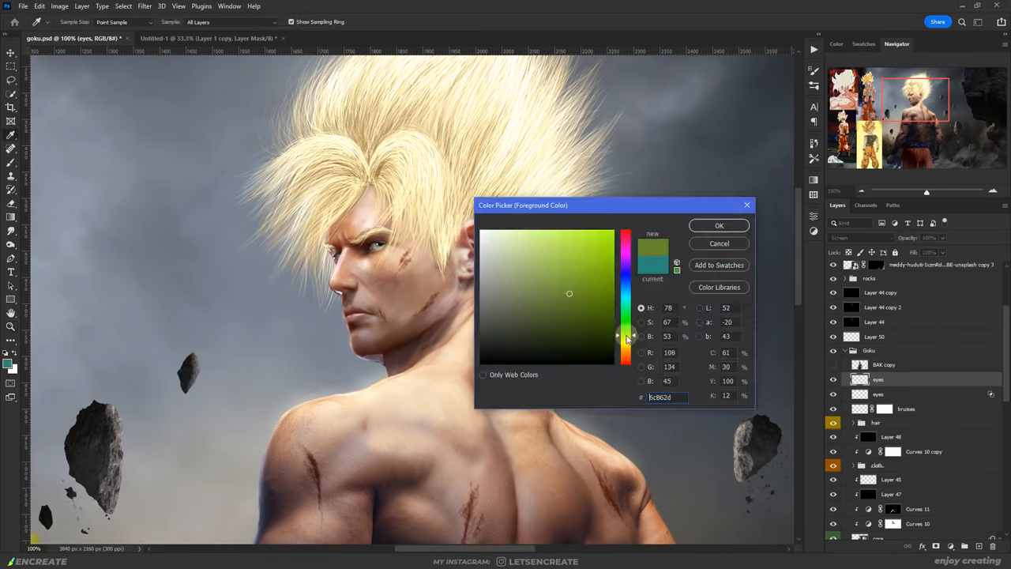
{"action": "left_click", "coordinate": [717, 225]}
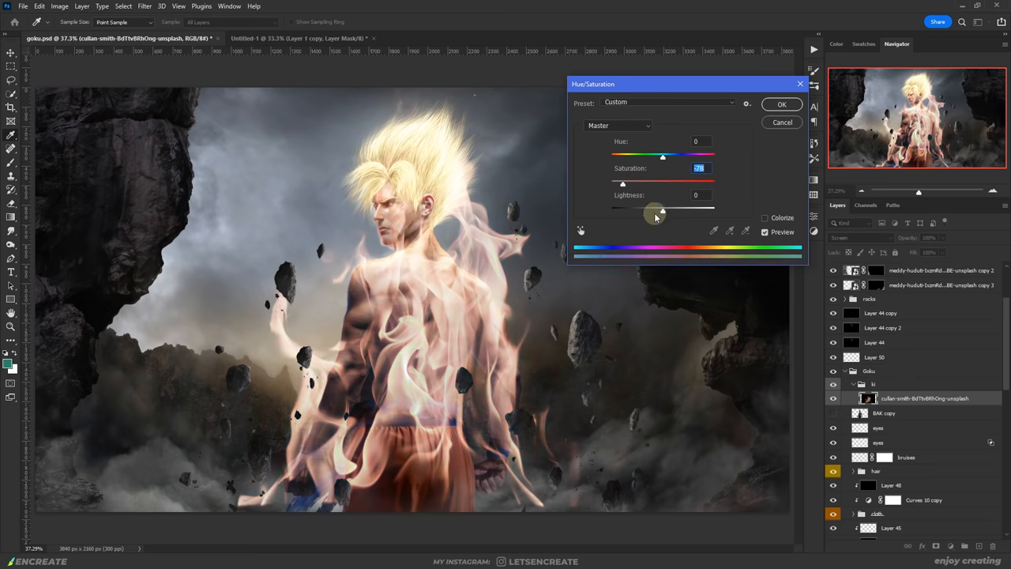
- Apply Hue/Saturation to the flames and mask the Screen-blended glow layers along the body
{"action": "left_click", "coordinate": [780, 104]}
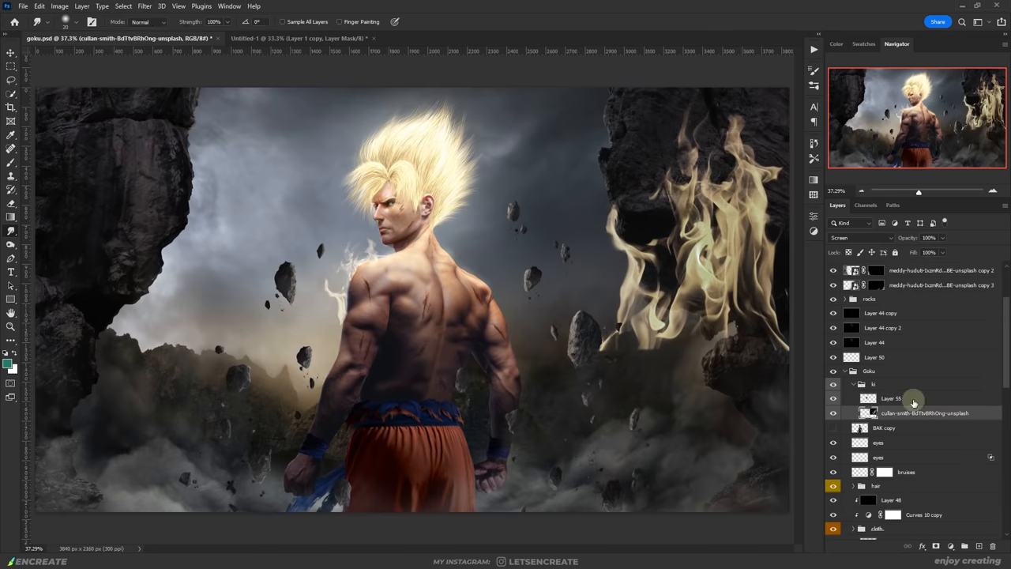
{"action": "left_click", "coordinate": [891, 398]}
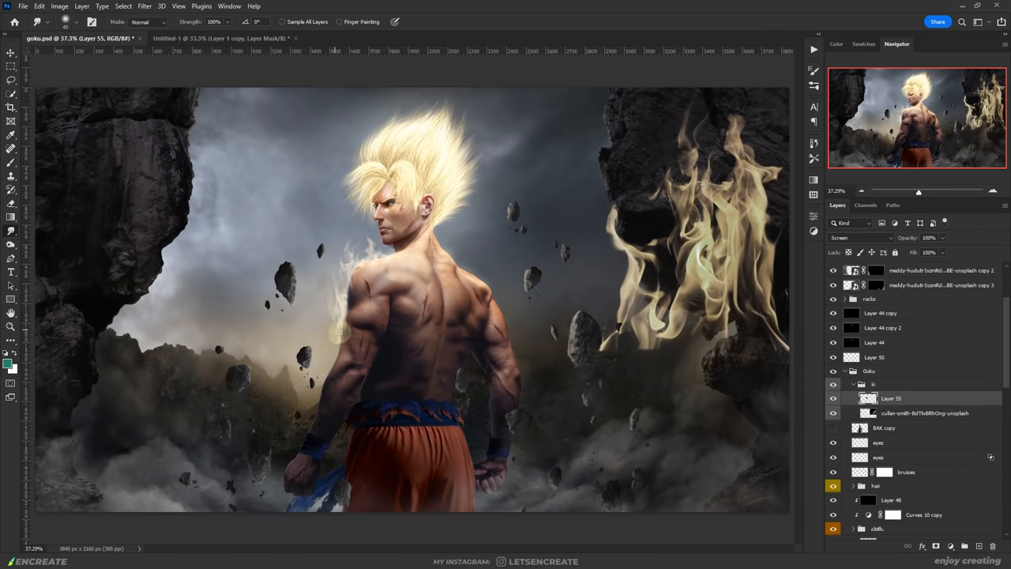
{"action": "mouse_move", "coordinate": [372, 242]}
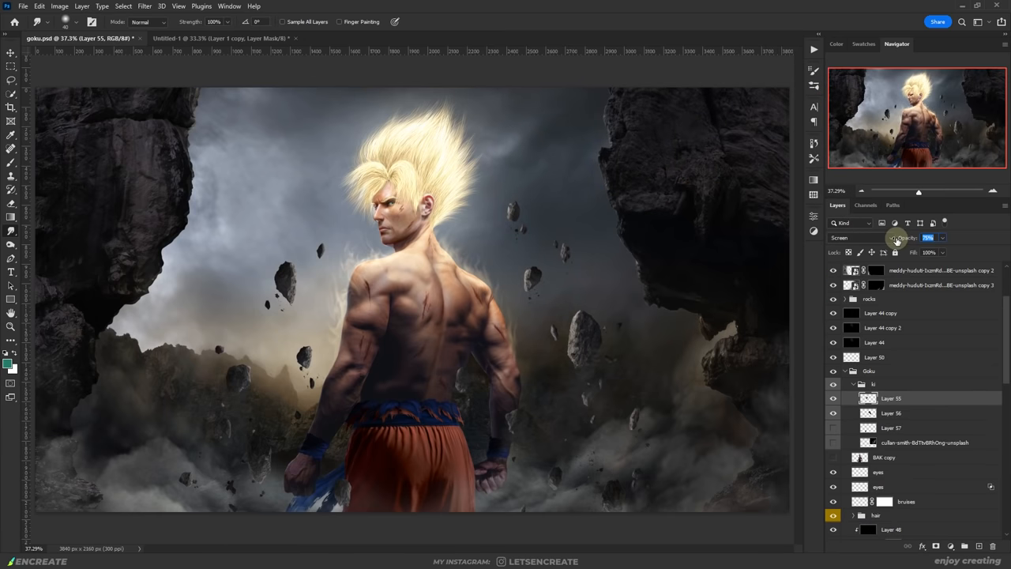
{"action": "left_click", "coordinate": [891, 412]}
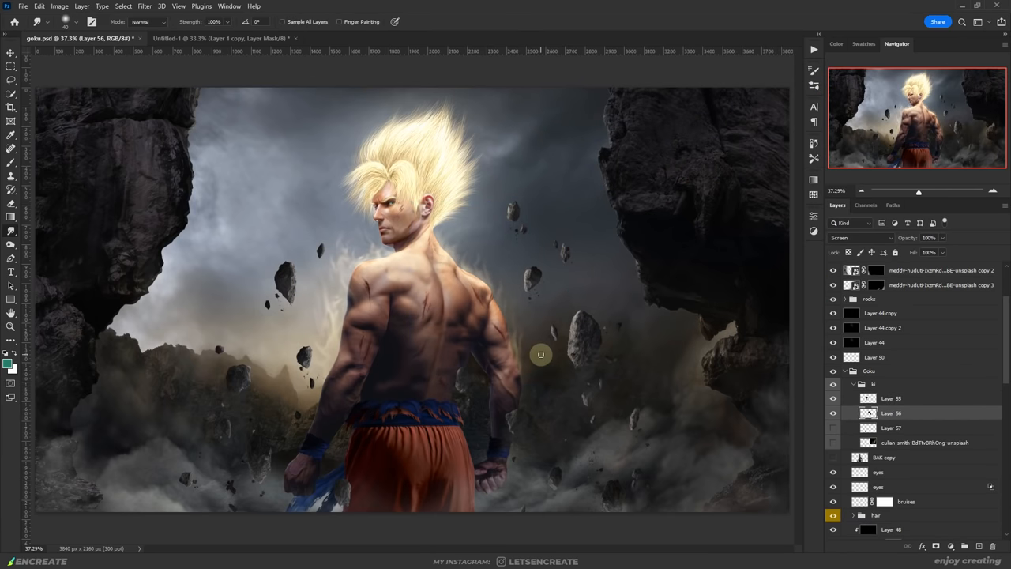
{"action": "left_click", "coordinate": [890, 398]}
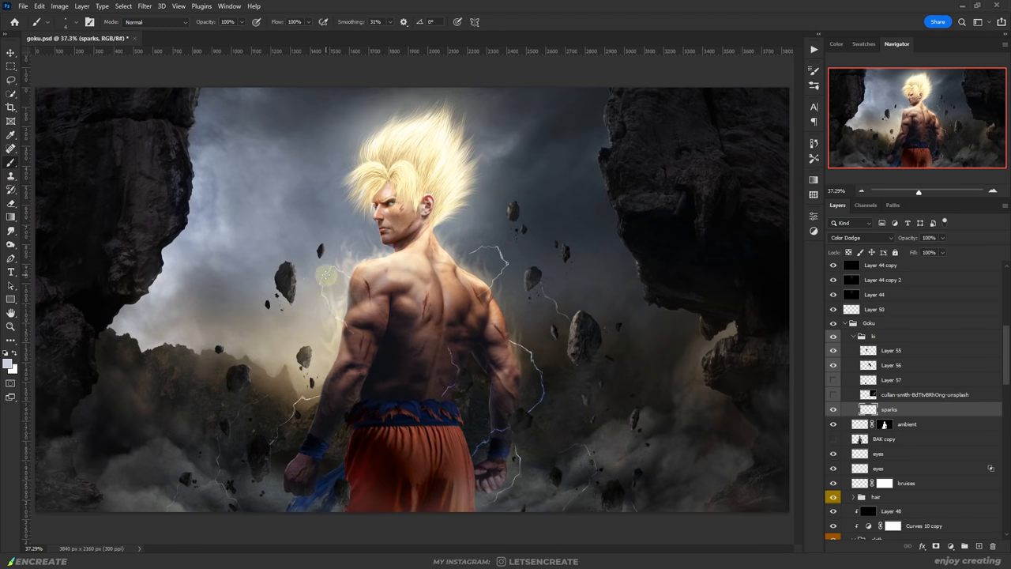
{"action": "mouse_move", "coordinate": [788, 386]}
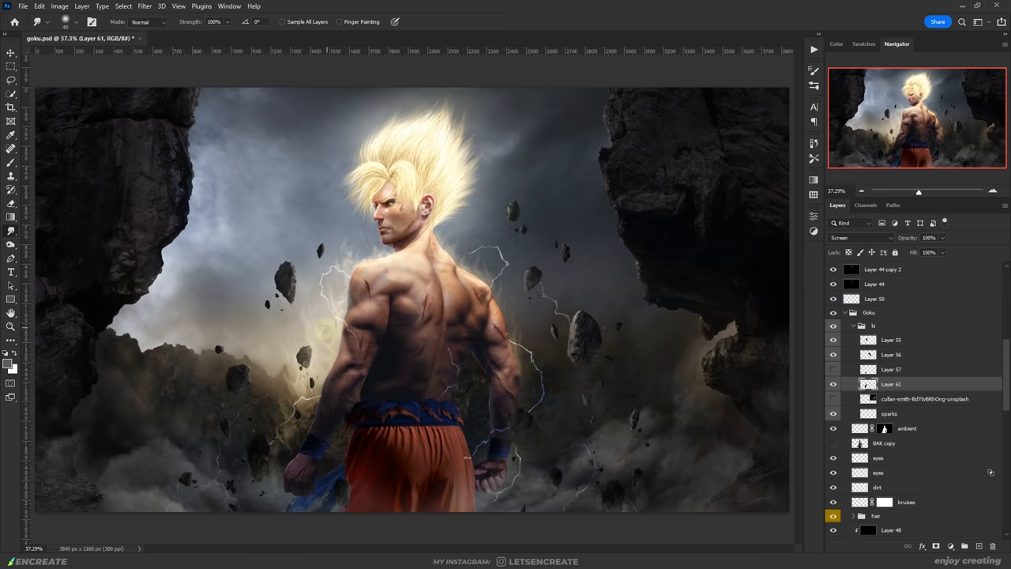
- Add another Screen layer and paint extra glowing flame wisps around Goku's arms
{"action": "left_click", "coordinate": [924, 398]}
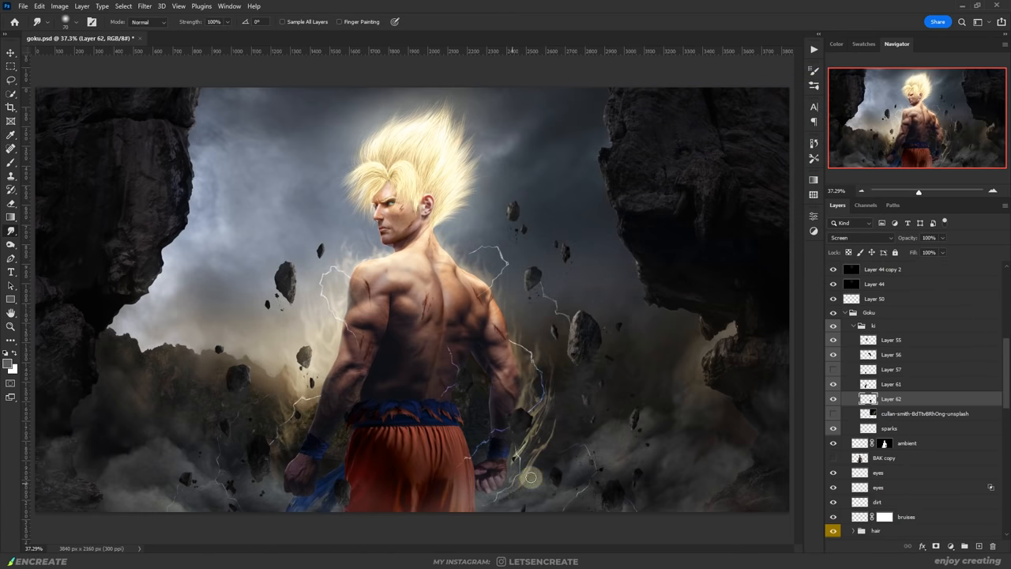
{"action": "left_click", "coordinate": [890, 384]}
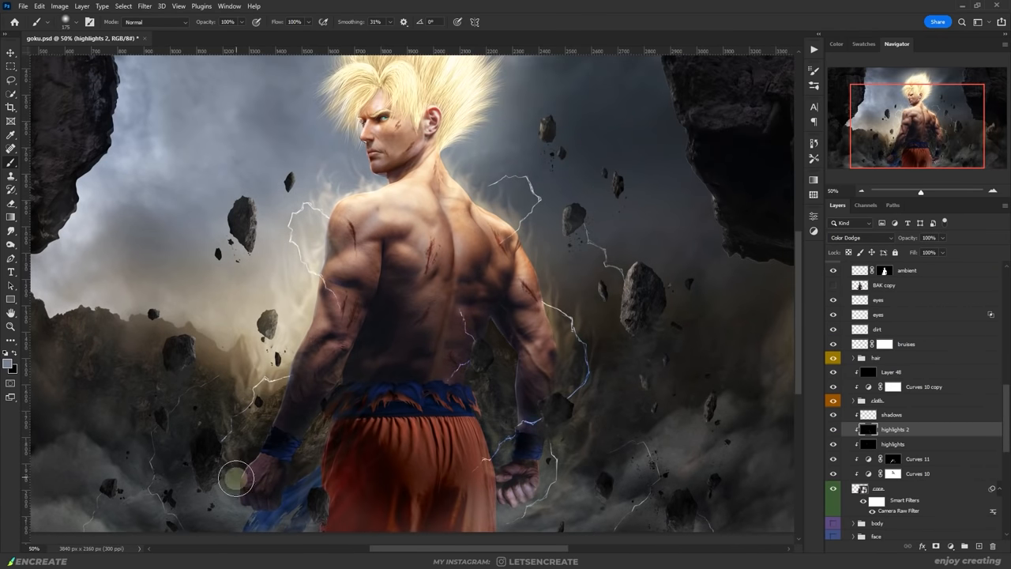
- Apply Motion Blur and a Blur Gallery depth lens blur to the stamped composite
{"action": "left_click", "coordinate": [144, 7]}
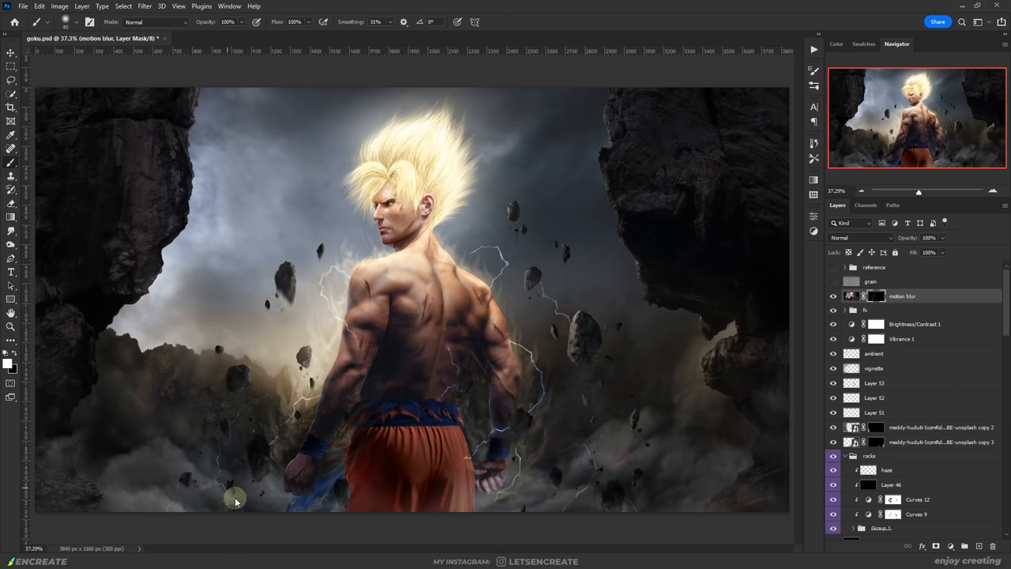
{"action": "left_click", "coordinate": [144, 6]}
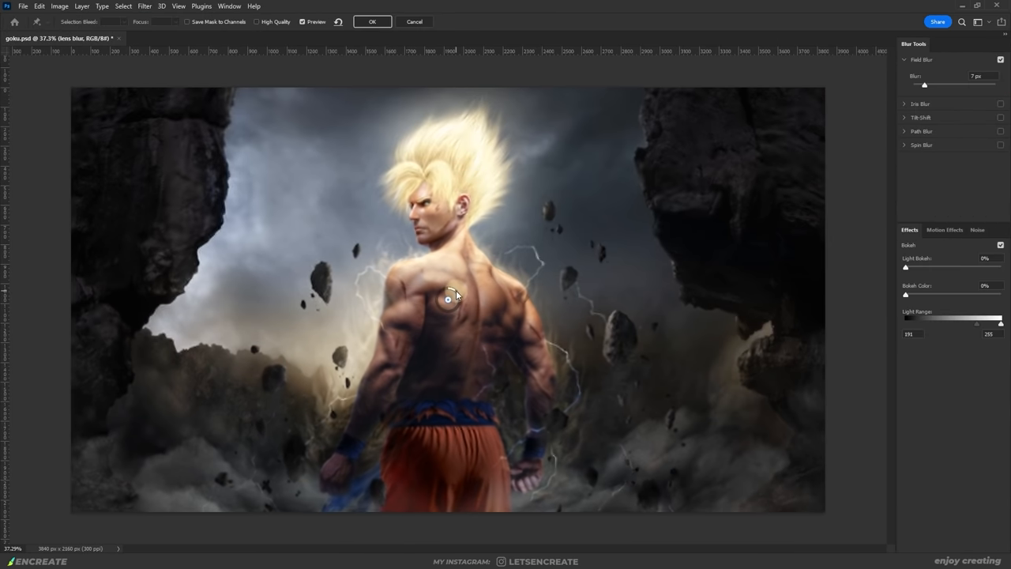
{"action": "left_click", "coordinate": [373, 22]}
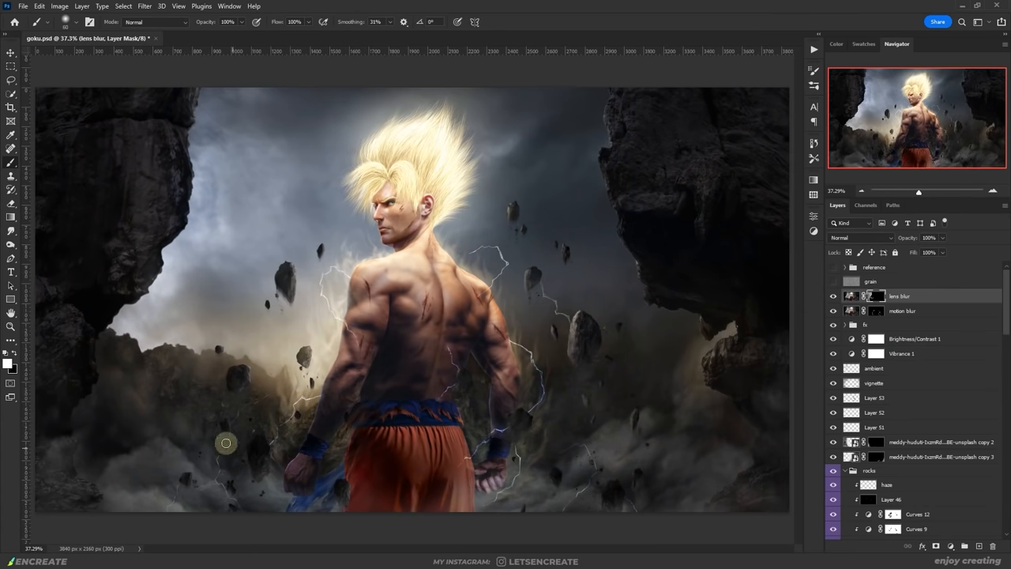
- Add chromatic aberration via Lens Correction and blend a noise grain layer over the image
{"action": "left_click", "coordinate": [964, 546]}
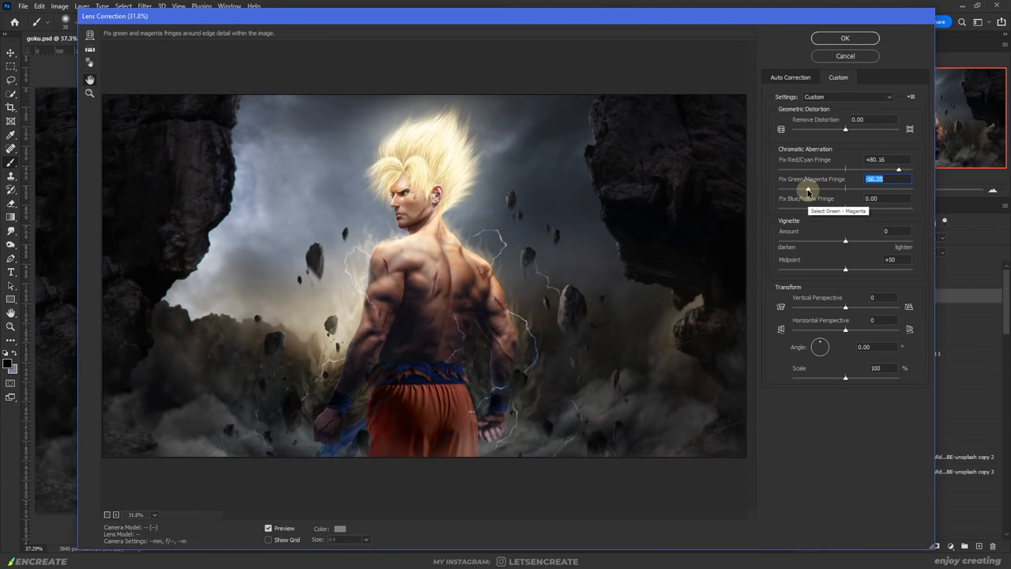
{"action": "left_click", "coordinate": [843, 38]}
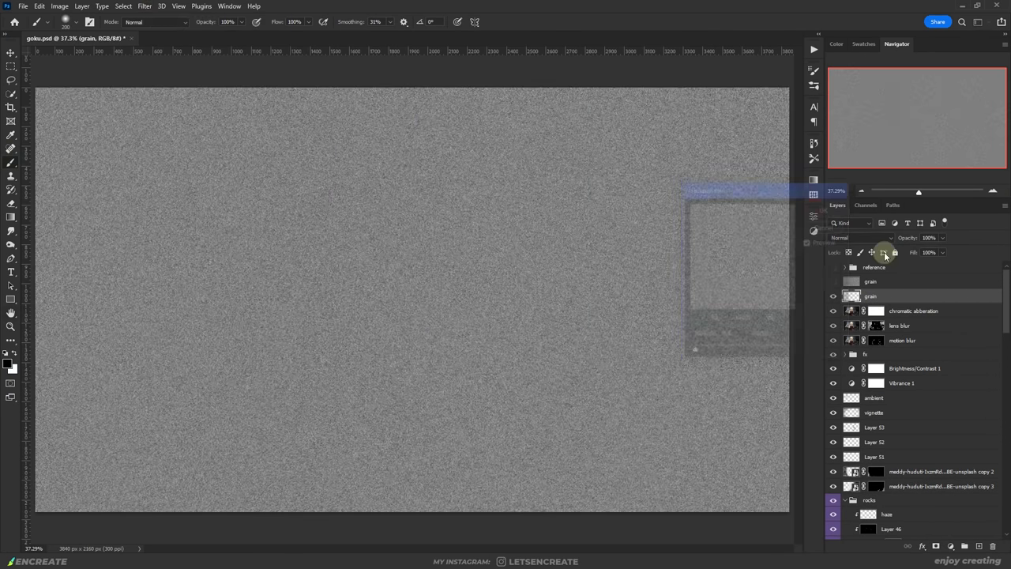
{"action": "left_click", "coordinate": [832, 295]}
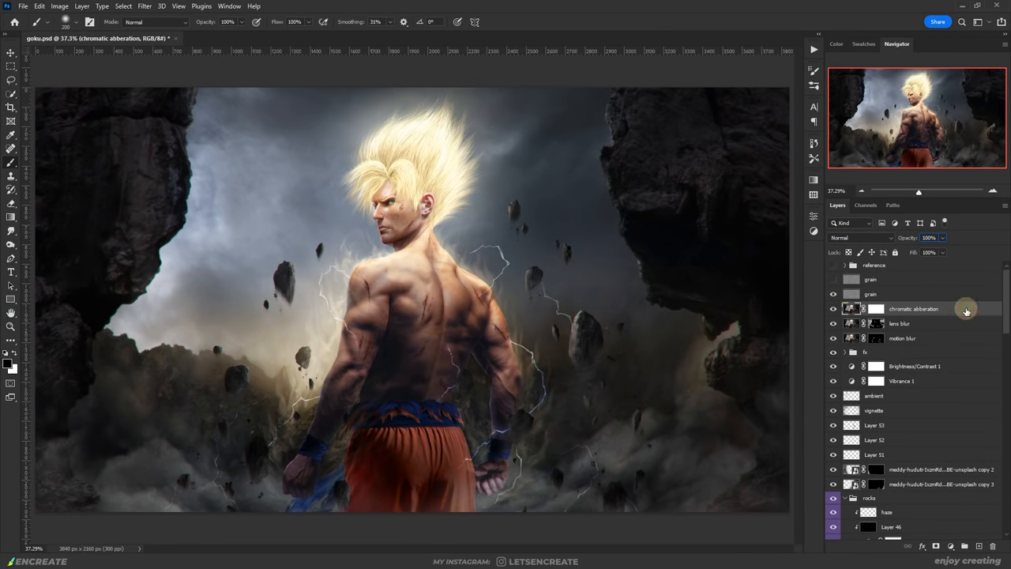
{"action": "left_click", "coordinate": [844, 351]}
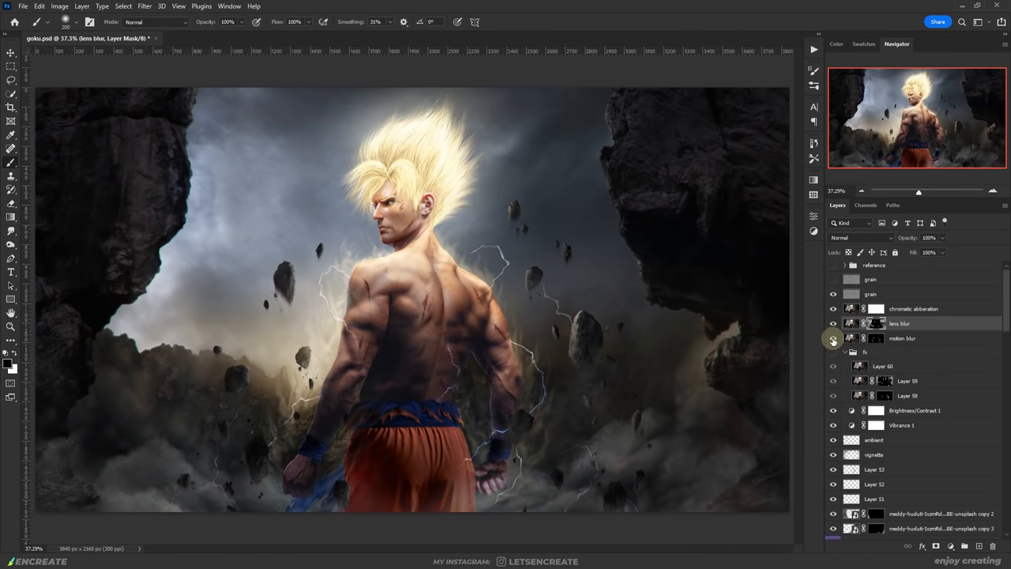